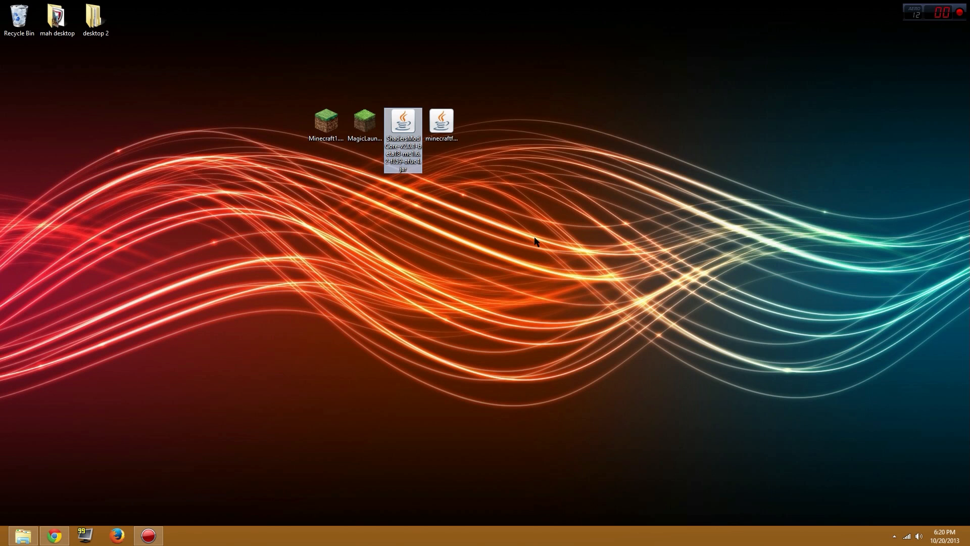
pyautogui.moveTo(357, 175)
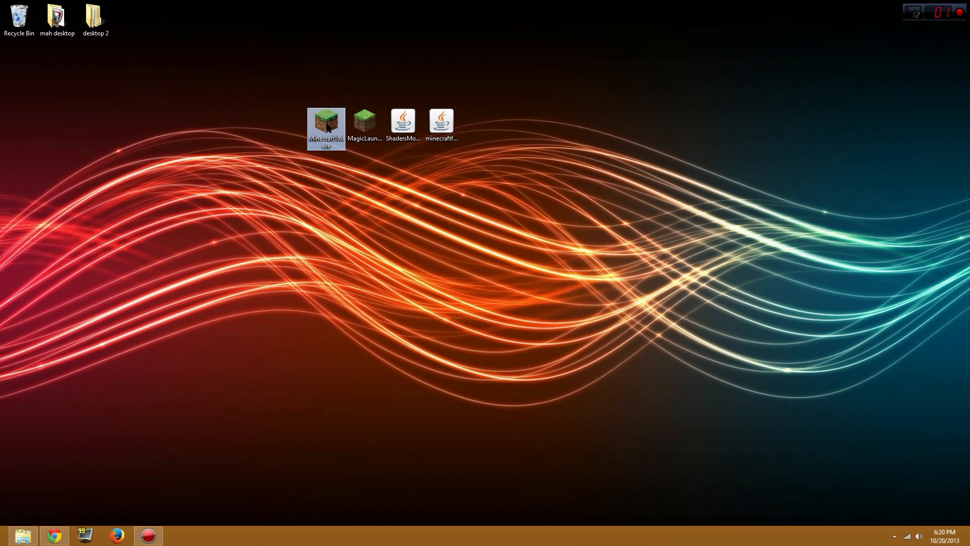
# Run the Forge installer jar and install the Forge 9.11.1.935 client profile, dismissing the Complete message.
pyautogui.click(402, 119)
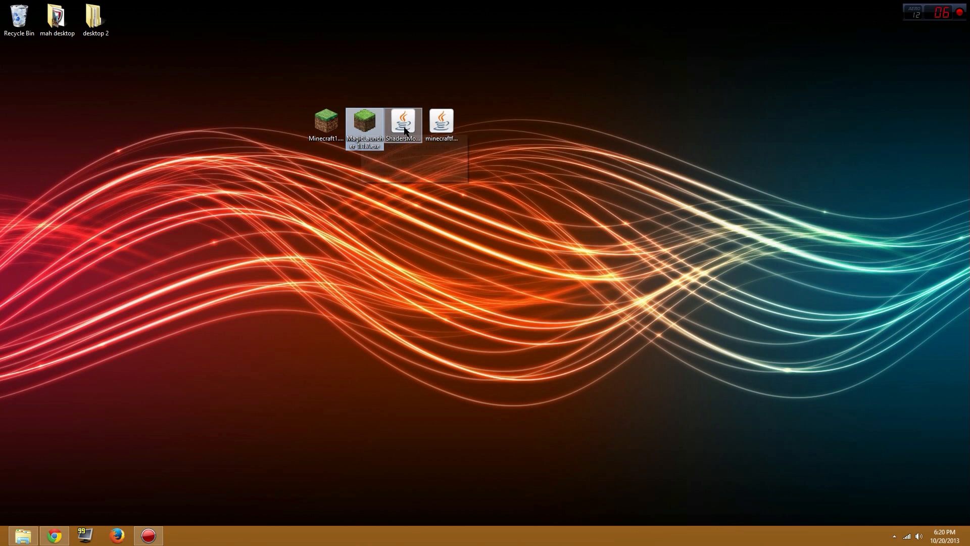
pyautogui.click(442, 119)
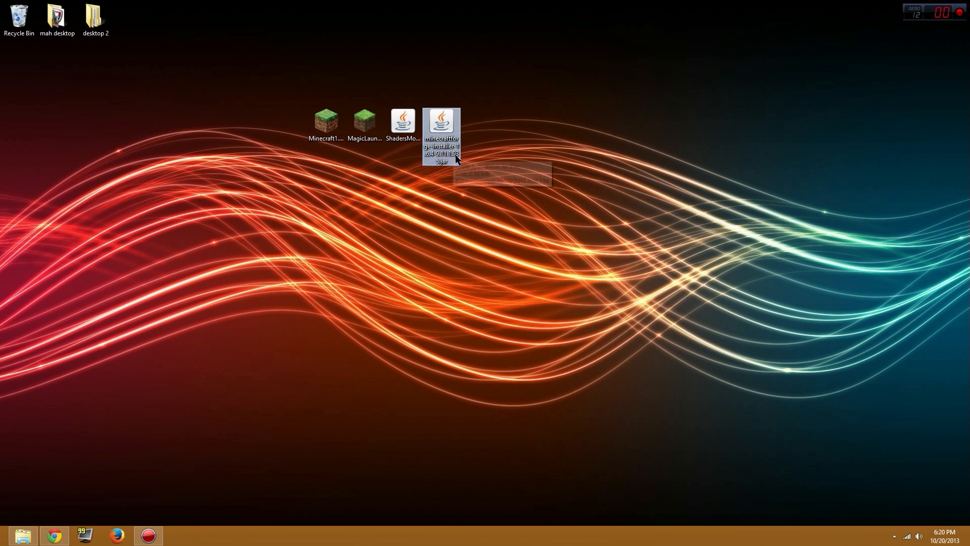
pyautogui.moveTo(442, 131)
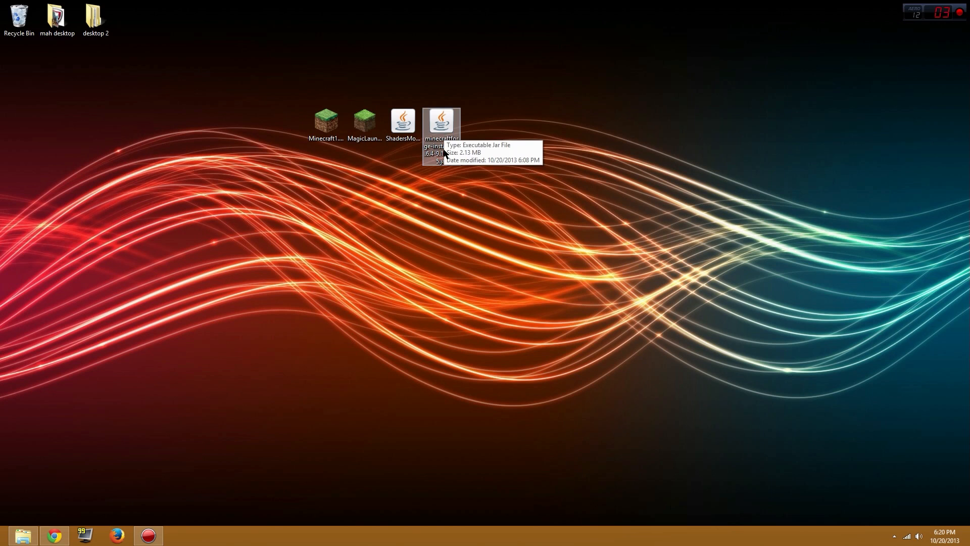
pyautogui.moveTo(532, 208)
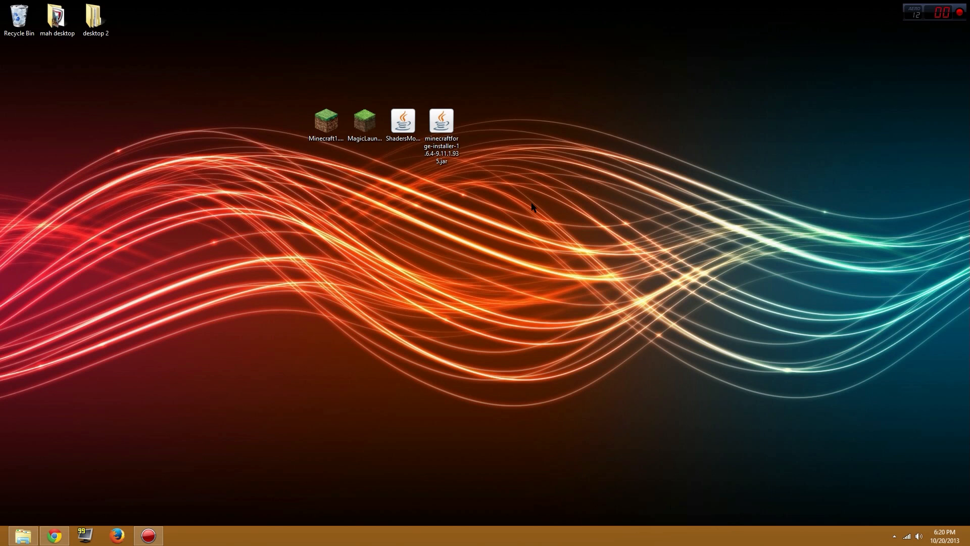
pyautogui.moveTo(491, 178)
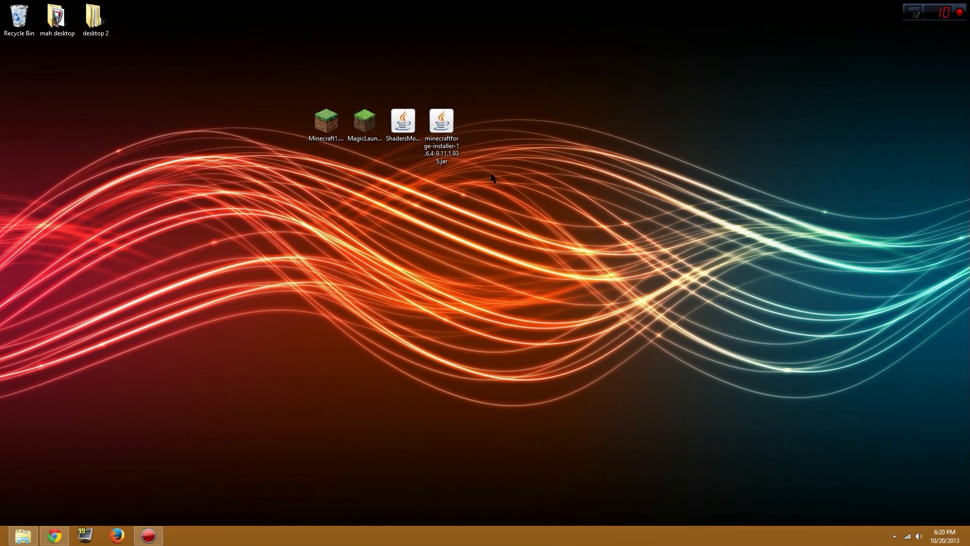
pyautogui.moveTo(464, 144)
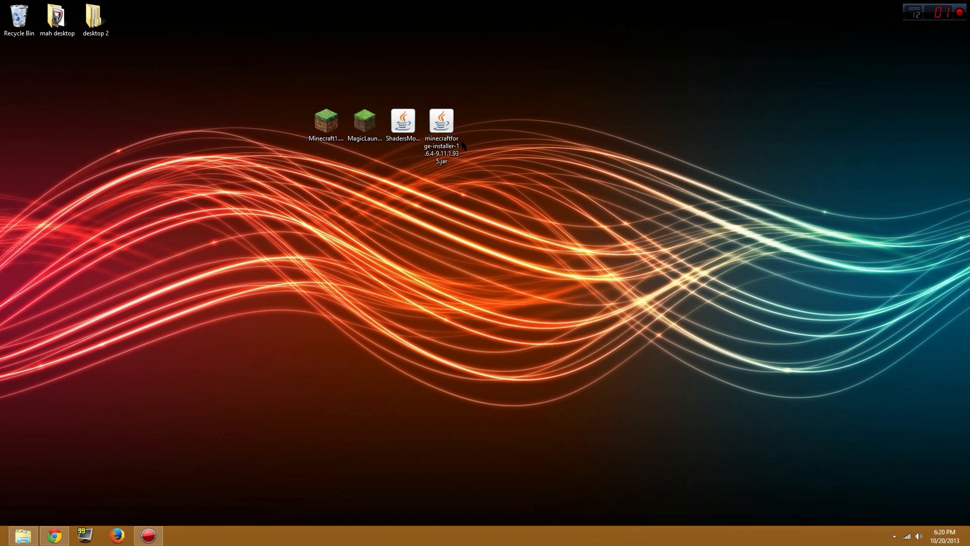
pyautogui.click(442, 120)
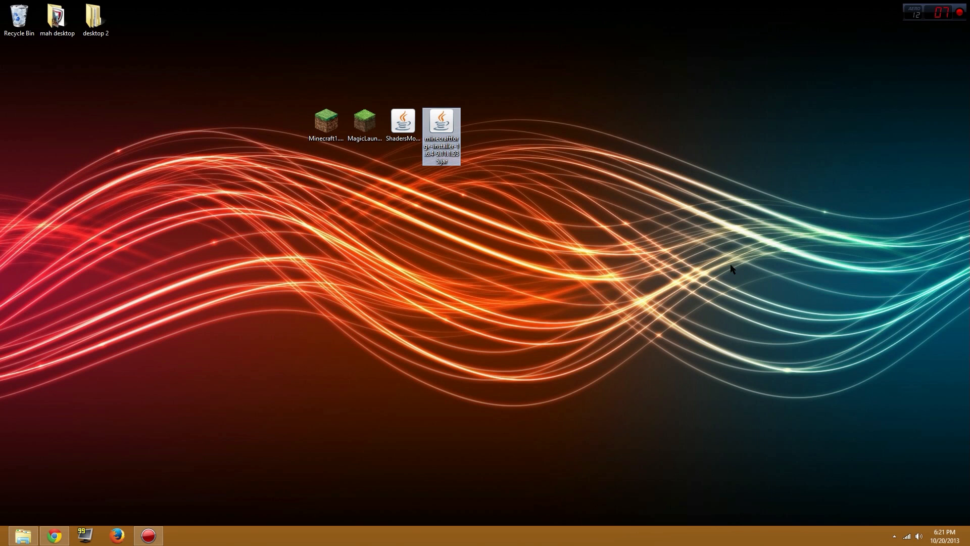
pyautogui.doubleClick(441, 120)
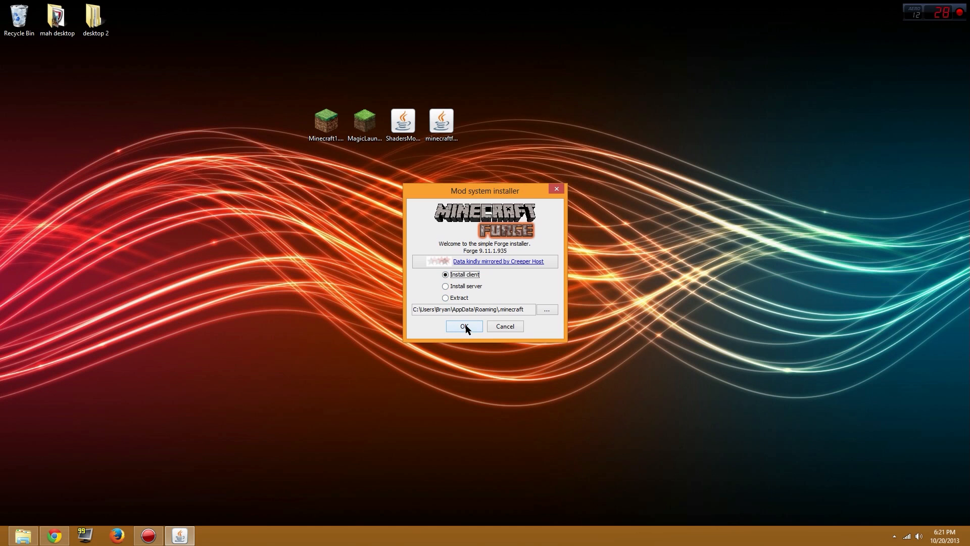
pyautogui.click(464, 327)
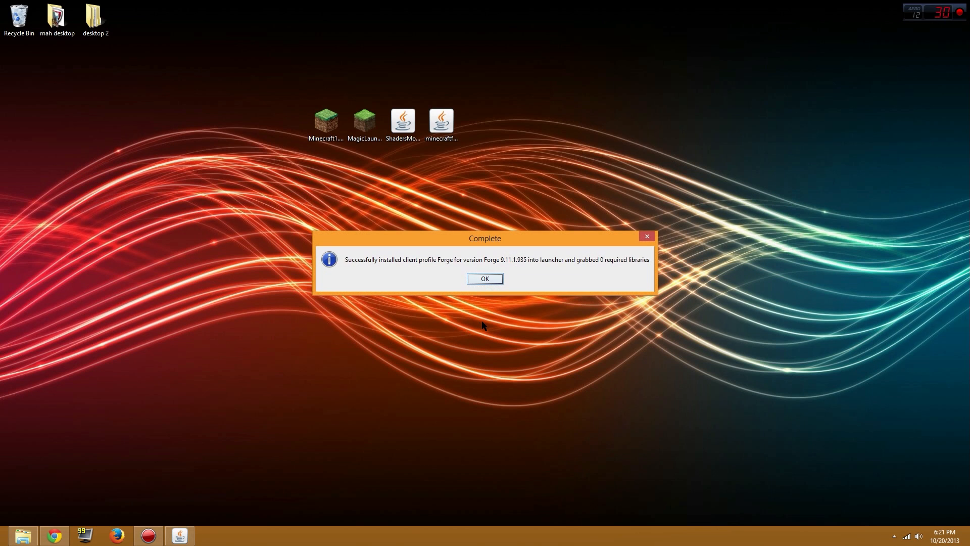
pyautogui.click(485, 278)
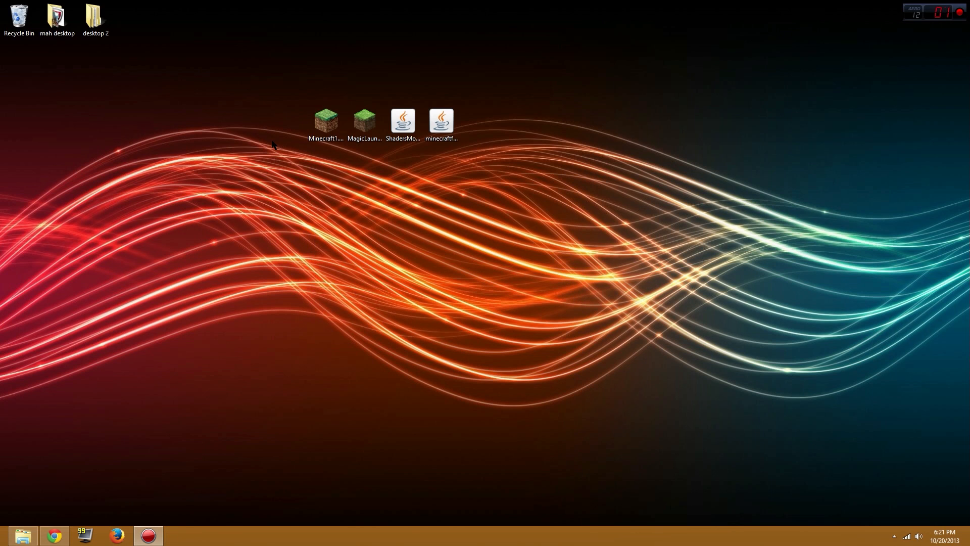
pyautogui.click(441, 120)
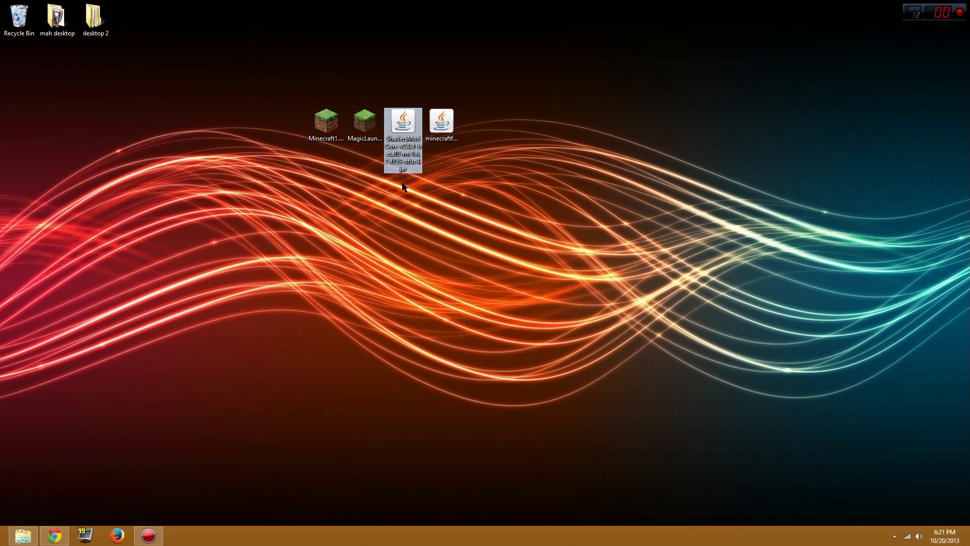
# Select the Forge profile, confirm its version is 1.6.4-Forge9.11.1.935, and save the profile.
pyautogui.click(364, 120)
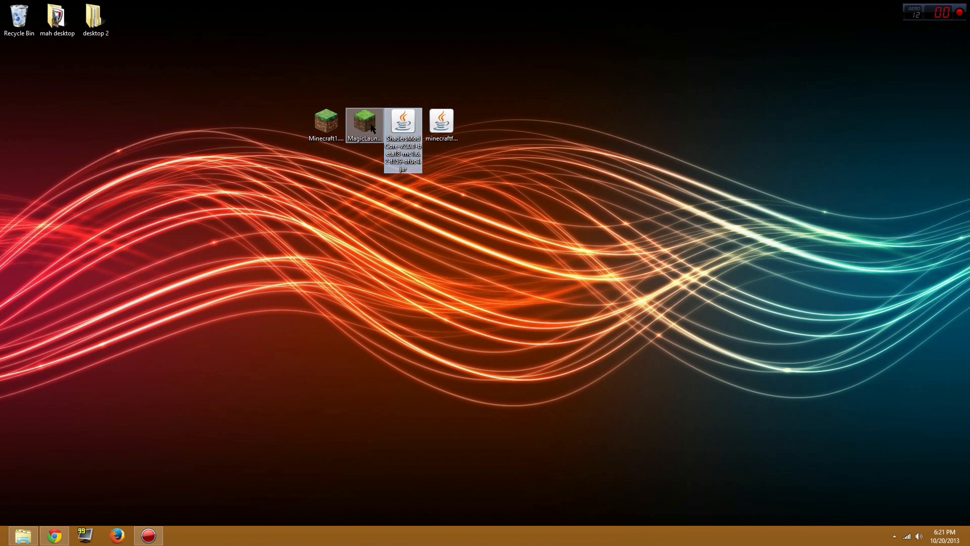
pyautogui.moveTo(365, 120)
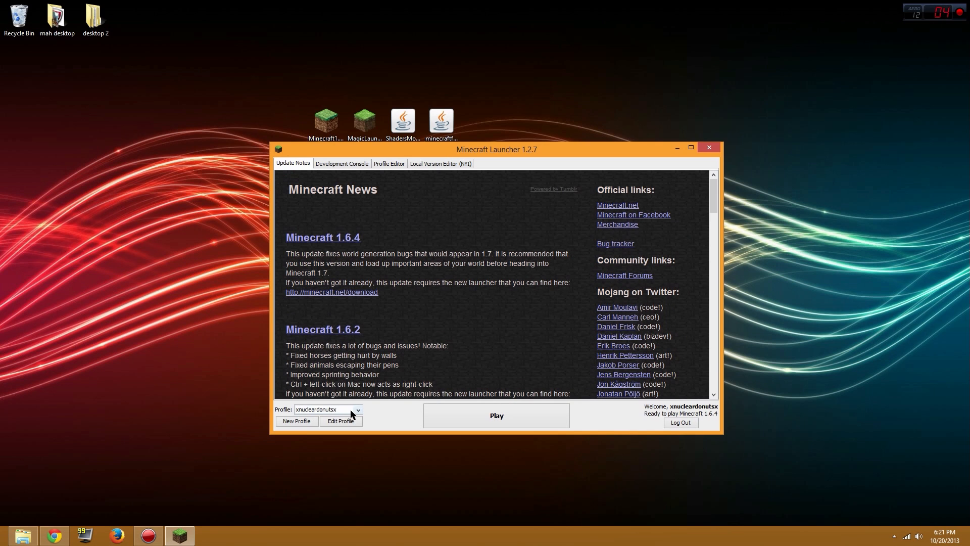
pyautogui.moveTo(360, 411)
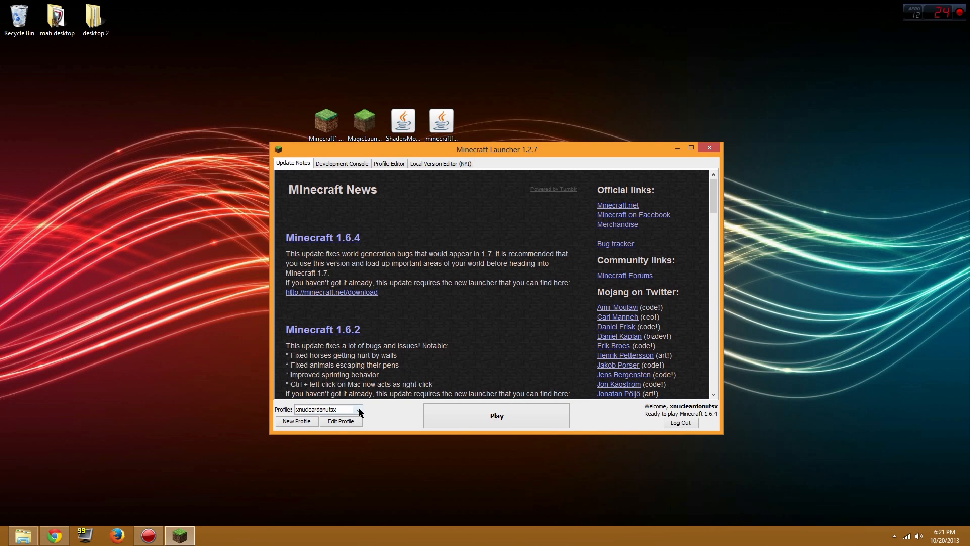
pyautogui.click(358, 409)
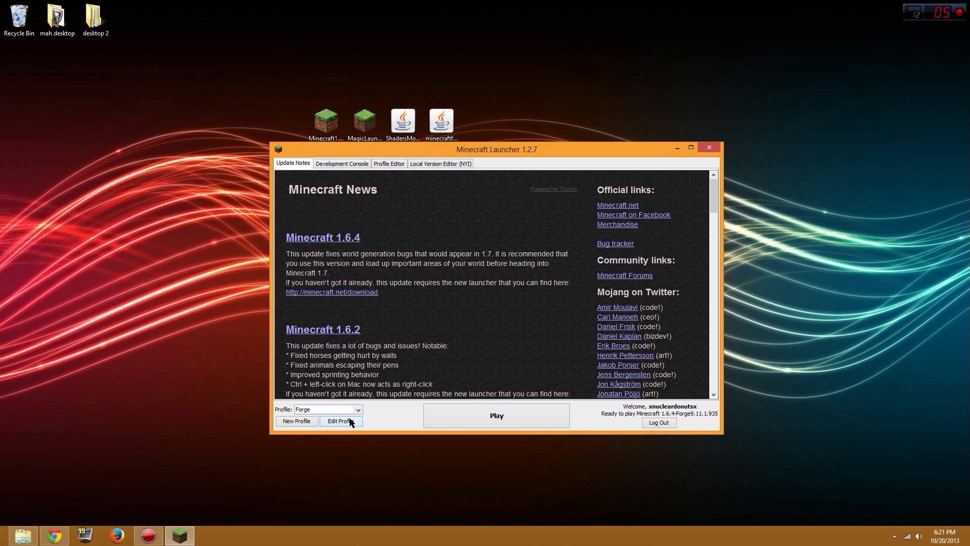
pyautogui.click(341, 423)
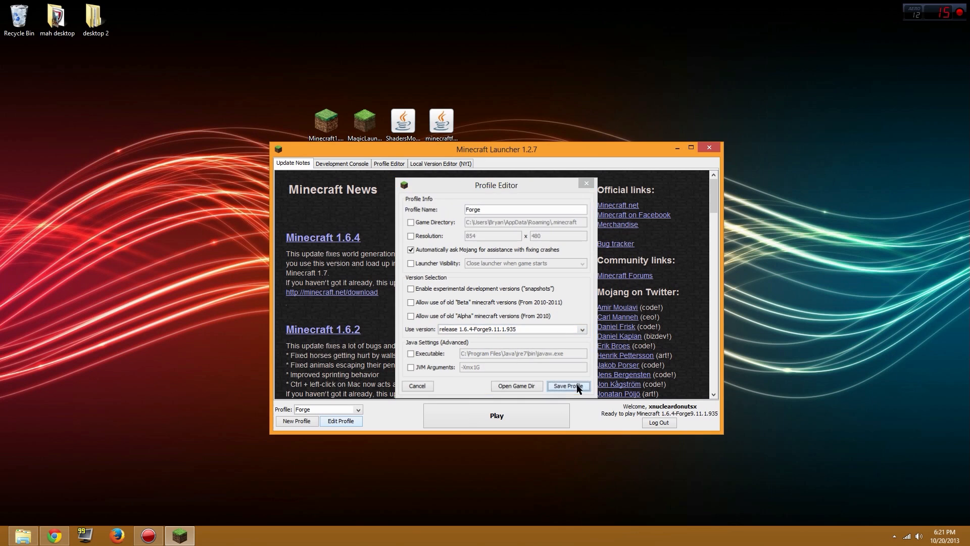
pyautogui.click(567, 385)
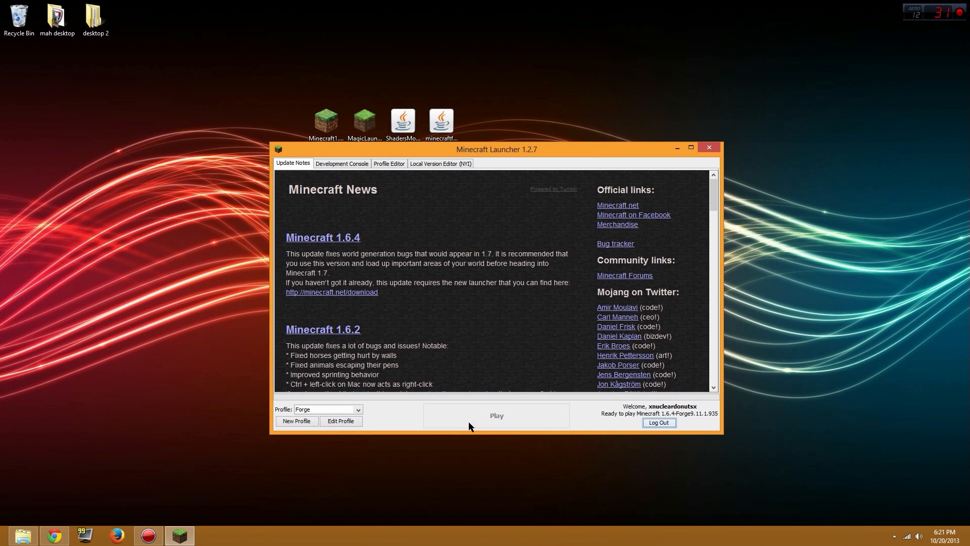
# Launch Minecraft with Forge showing 3 mods loaded on the title screen, then close the game.
pyautogui.click(708, 147)
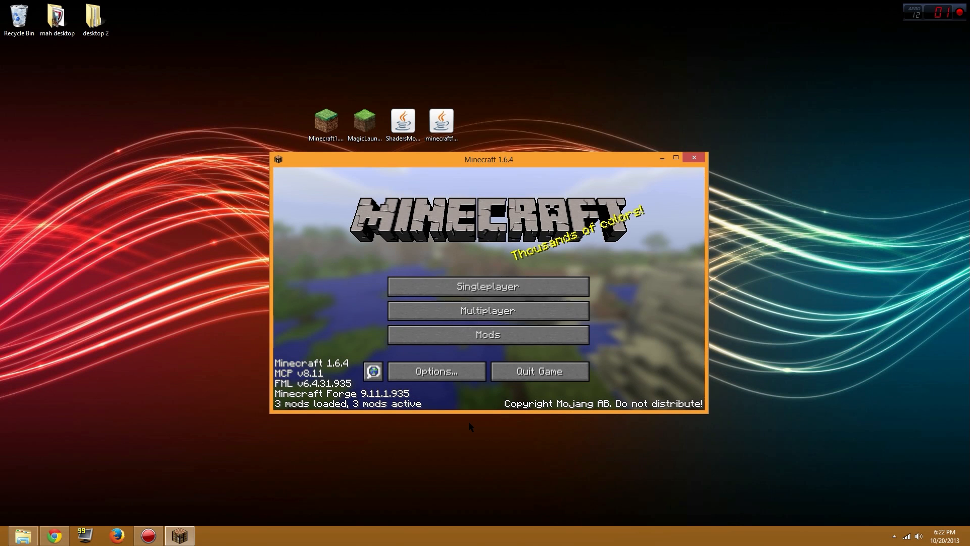
pyautogui.moveTo(634, 266)
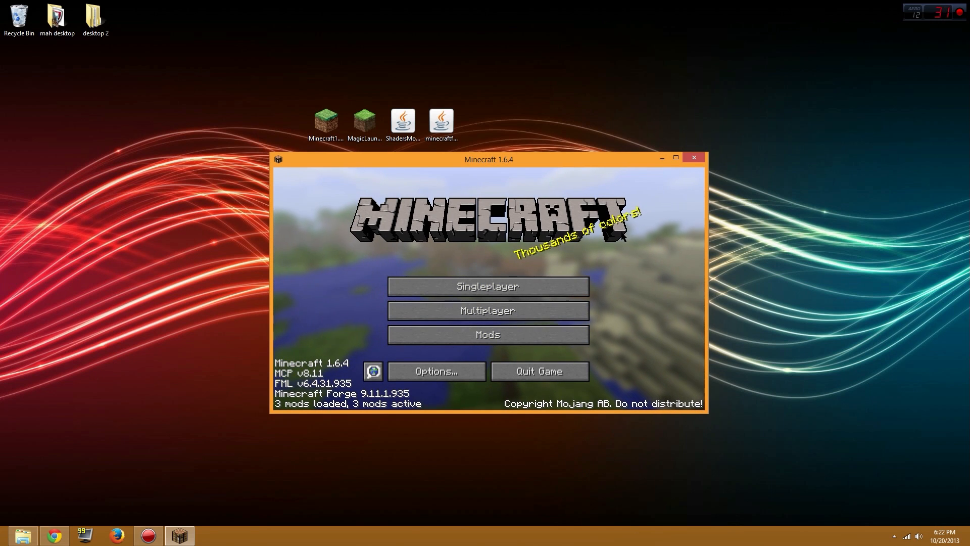
pyautogui.moveTo(487, 335)
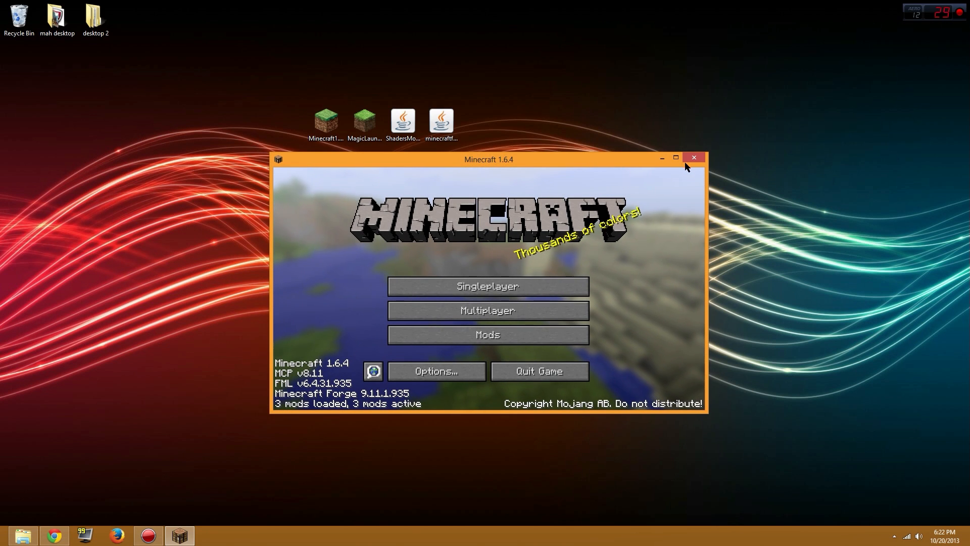
pyautogui.moveTo(693, 158)
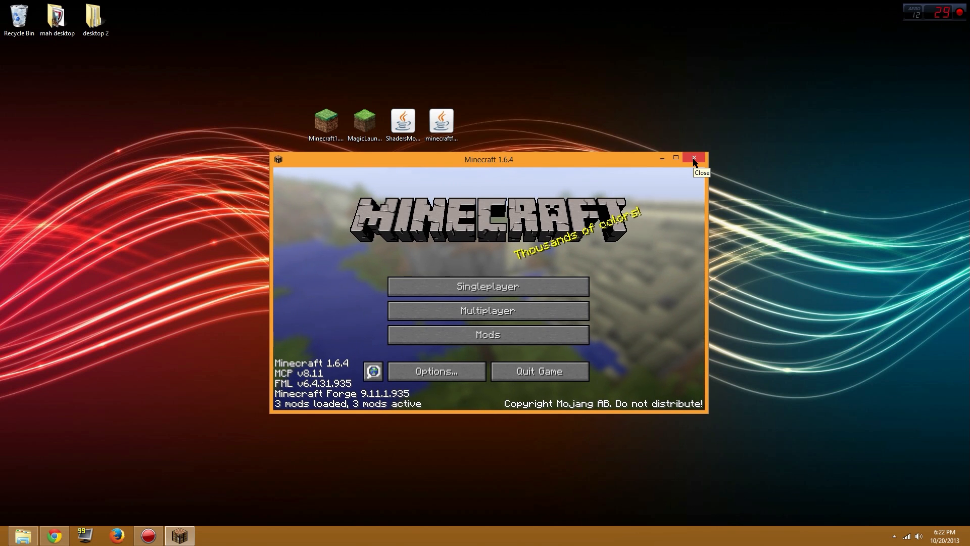
pyautogui.click(694, 159)
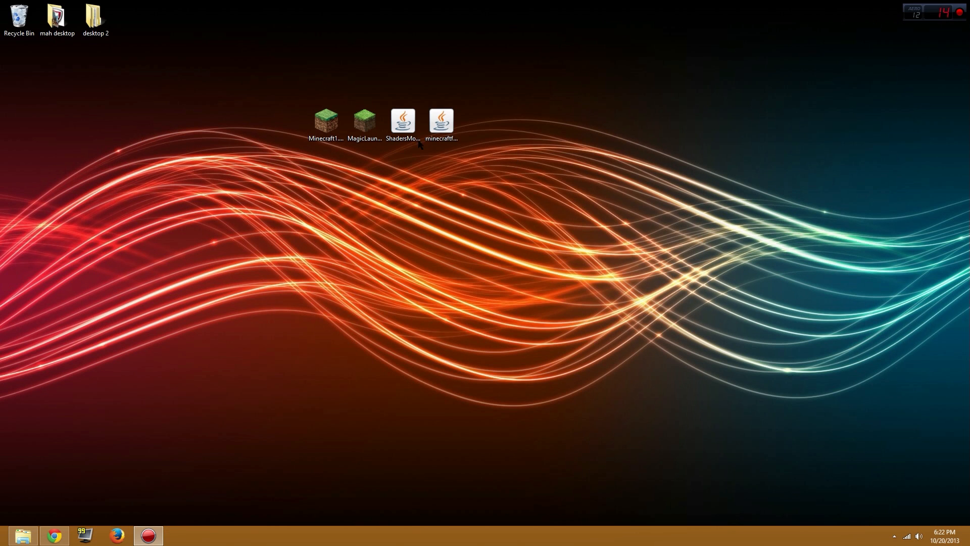
# Search %appdata from the Windows 8 search charm to reach the AppData\Roaming folder.
pyautogui.click(402, 119)
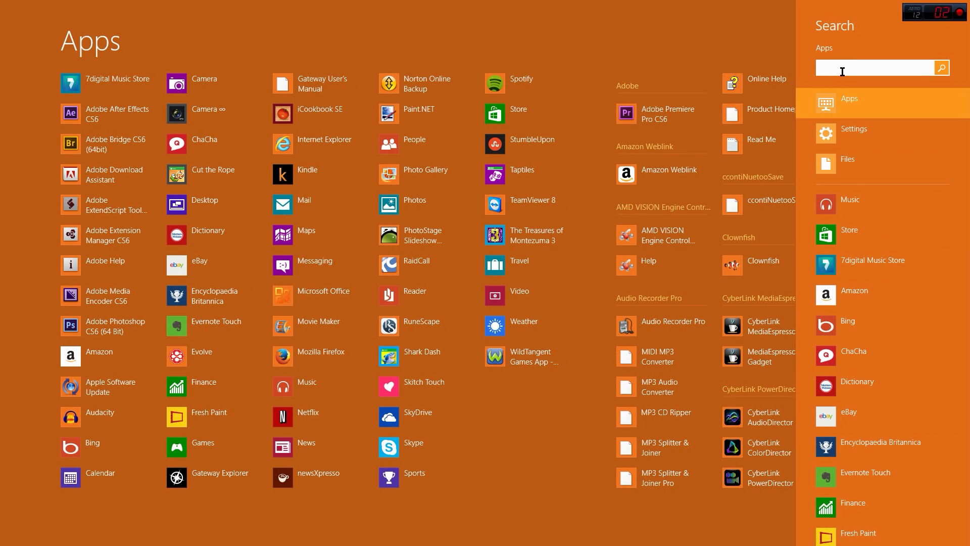
pyautogui.write('%')
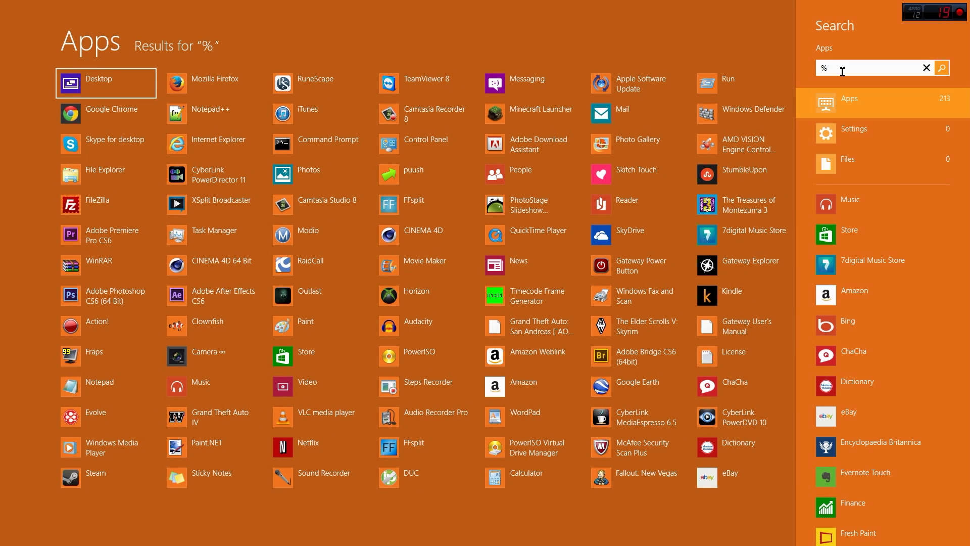
pyautogui.write('q')
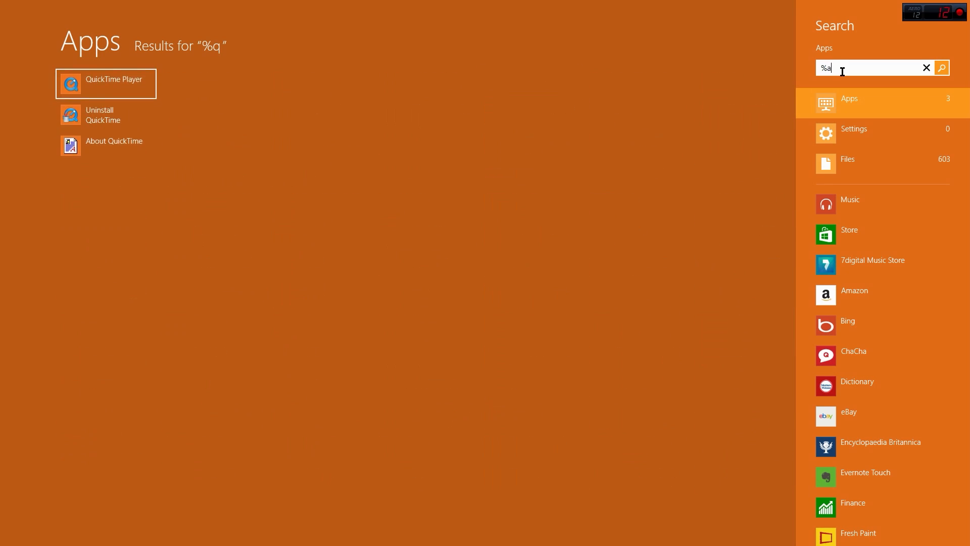
pyautogui.write('pp')
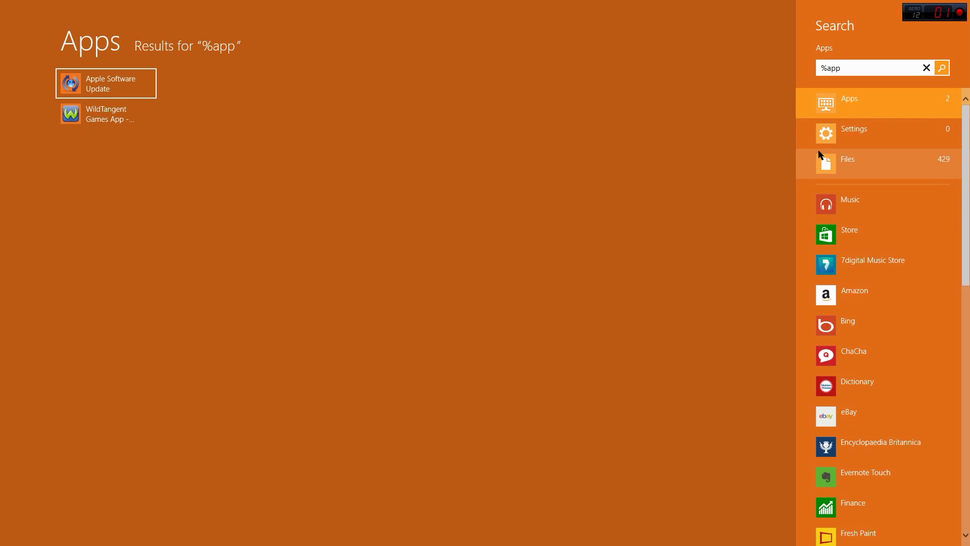
pyautogui.write('data')
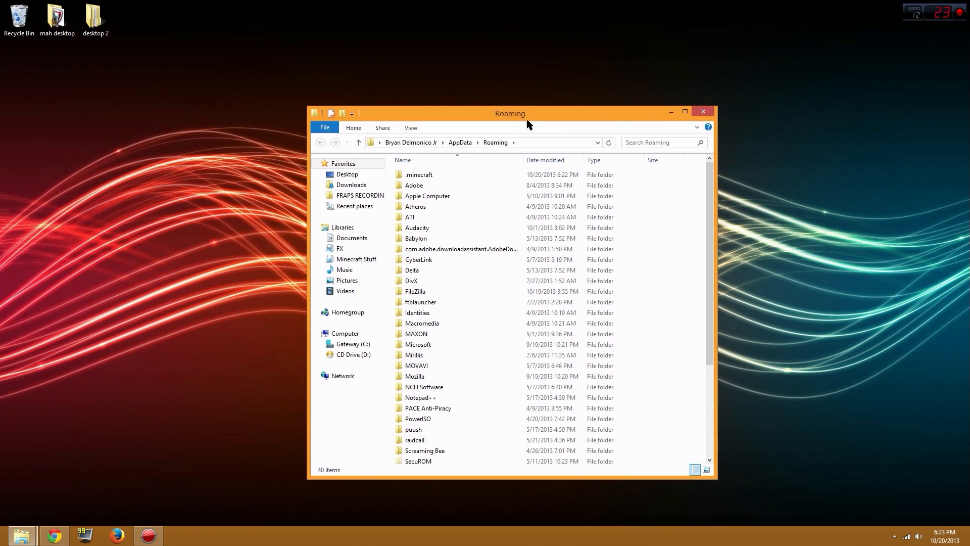
# Place a shortcut to the .minecraft folder on the desktop.
pyautogui.doubleClick(418, 174)
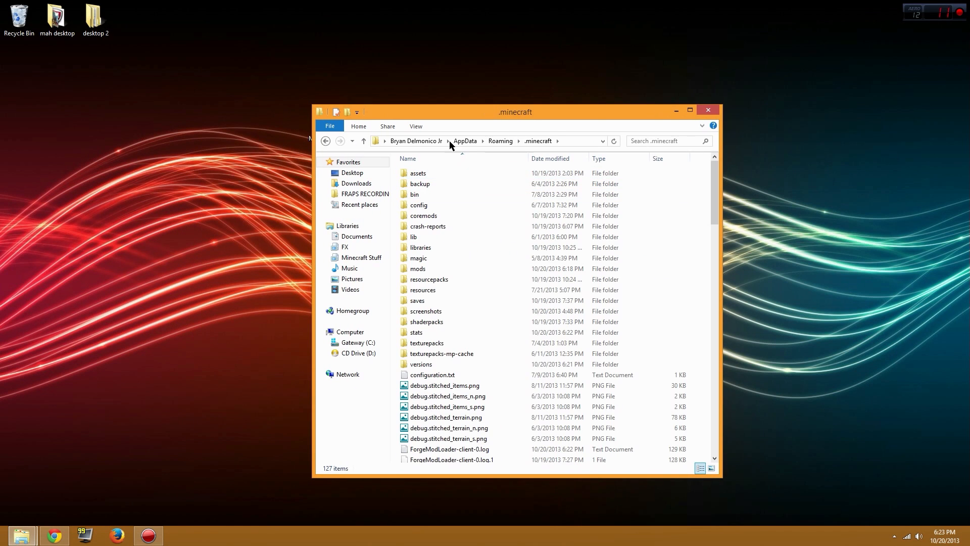
pyautogui.rightClick(423, 172)
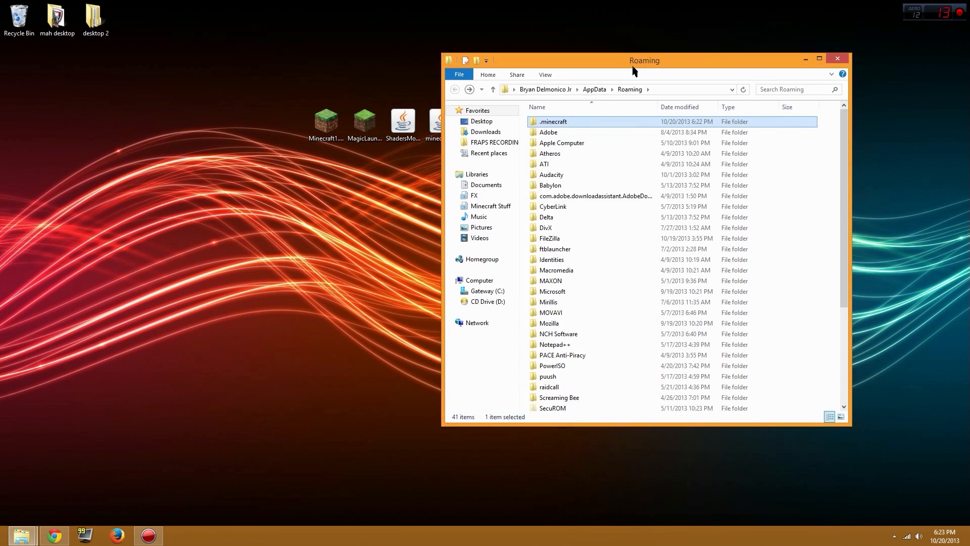
pyautogui.moveTo(643, 60); pyautogui.dragTo(559, 24)
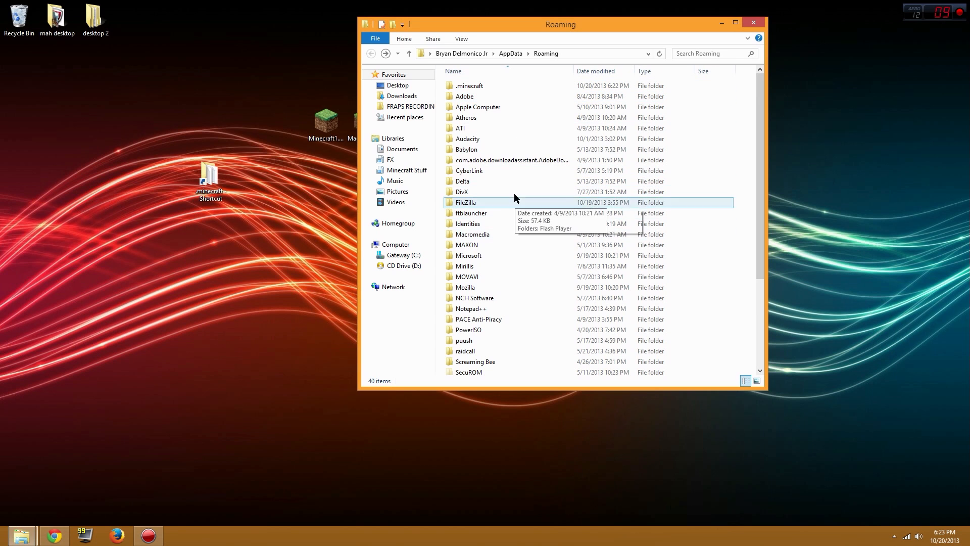
# Put the ShadersModCore jar into .minecraft\mods and close the Explorer window.
pyautogui.doubleClick(470, 85)
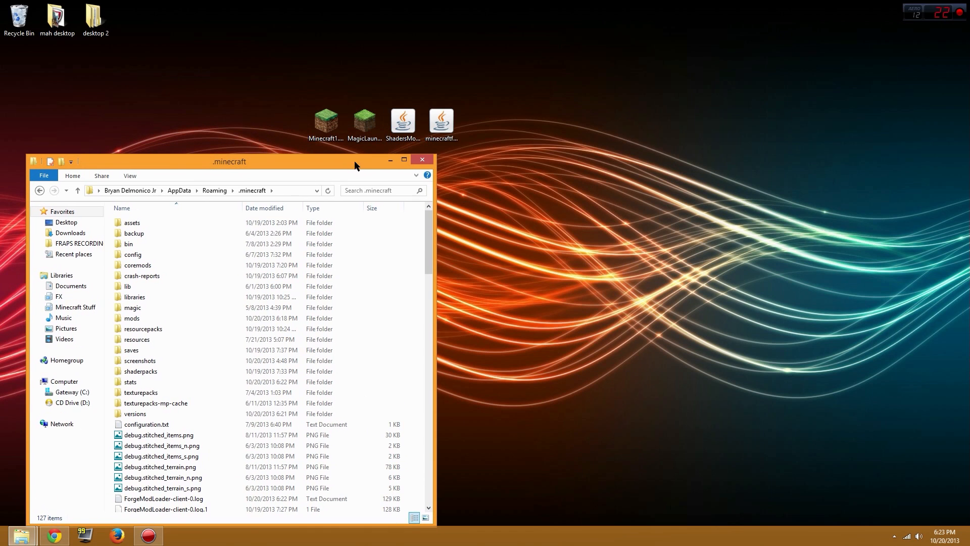
pyautogui.doubleClick(132, 318)
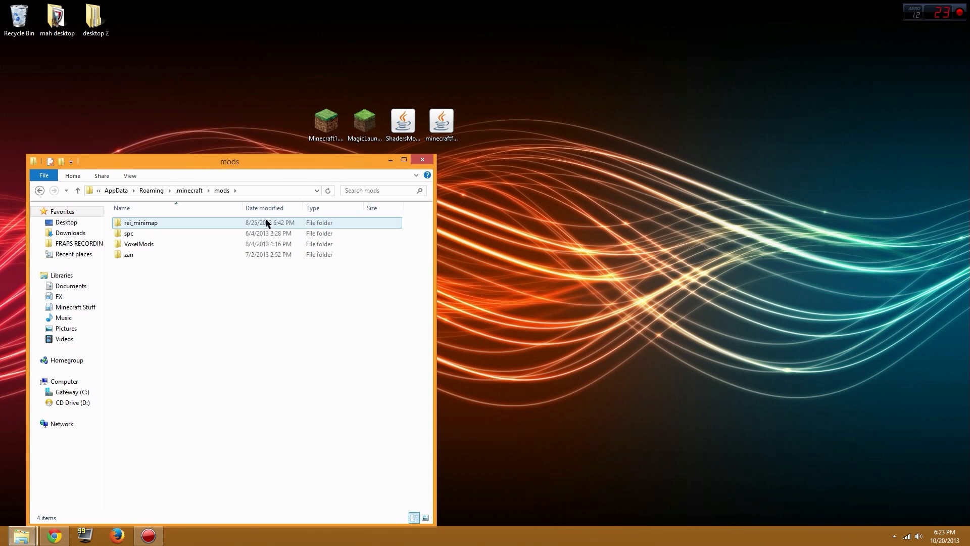
pyautogui.click(402, 120)
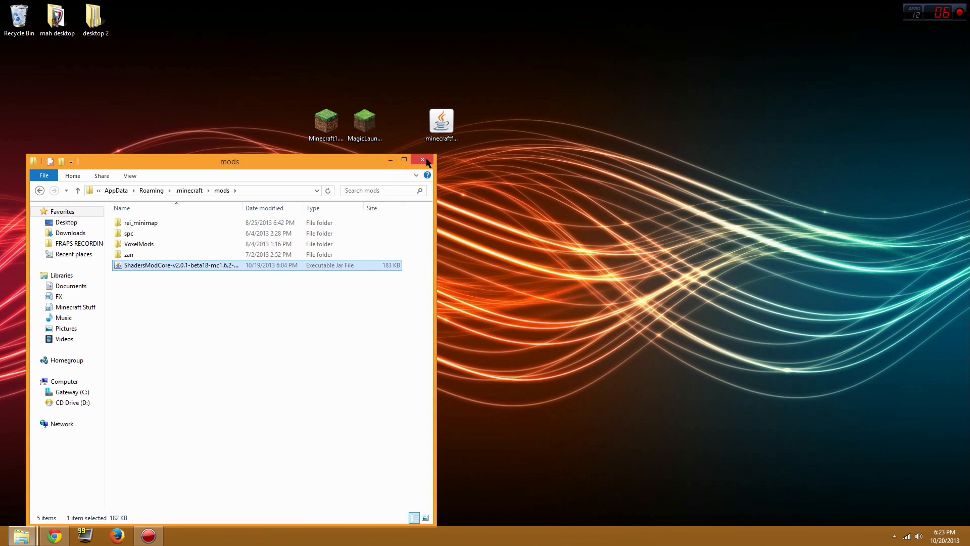
pyautogui.click(422, 160)
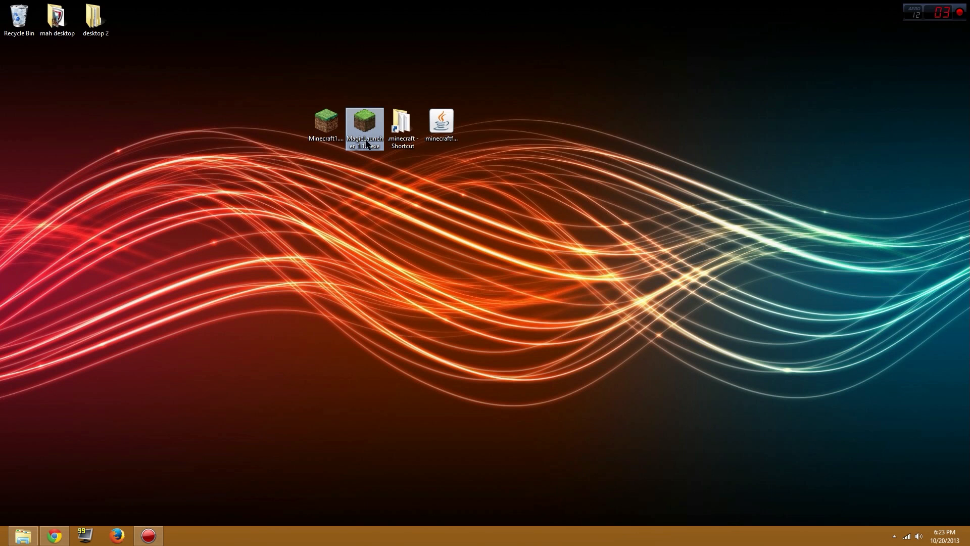
pyautogui.moveTo(685, 210)
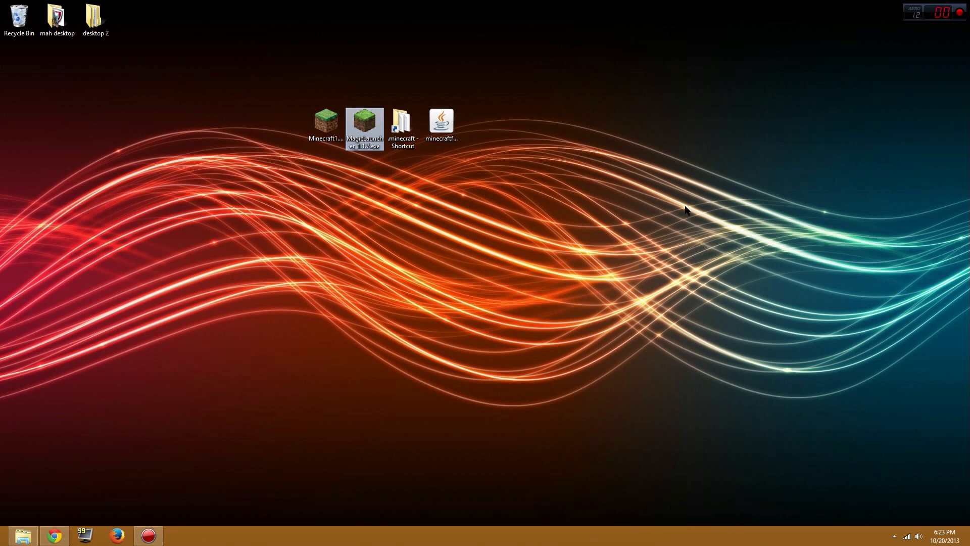
# In Magic Launcher Setup, enable only ShadersModCore, set environment 1.6.4-Forge9.11.1.935, and untick OptiFine, BetterSprinting and TooManyItems.
pyautogui.doubleClick(364, 124)
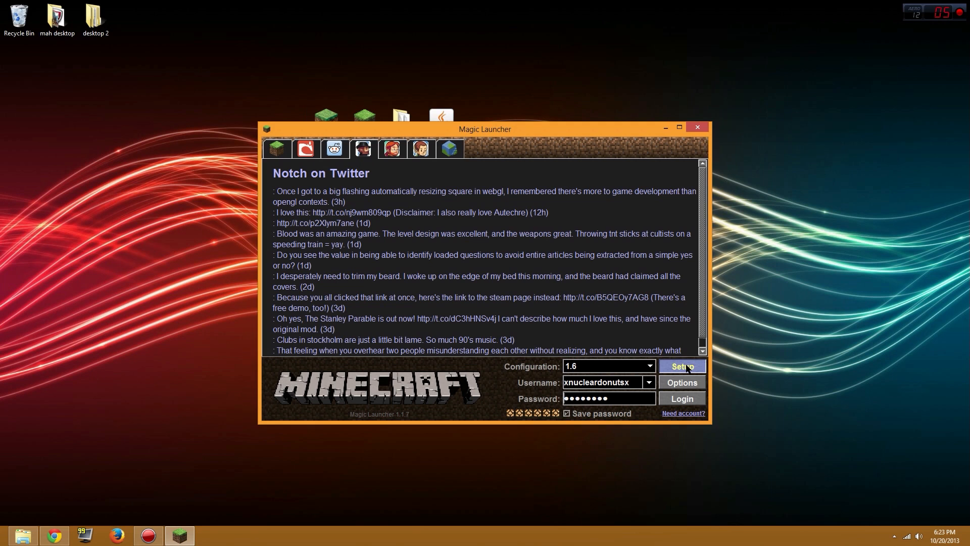
pyautogui.click(682, 366)
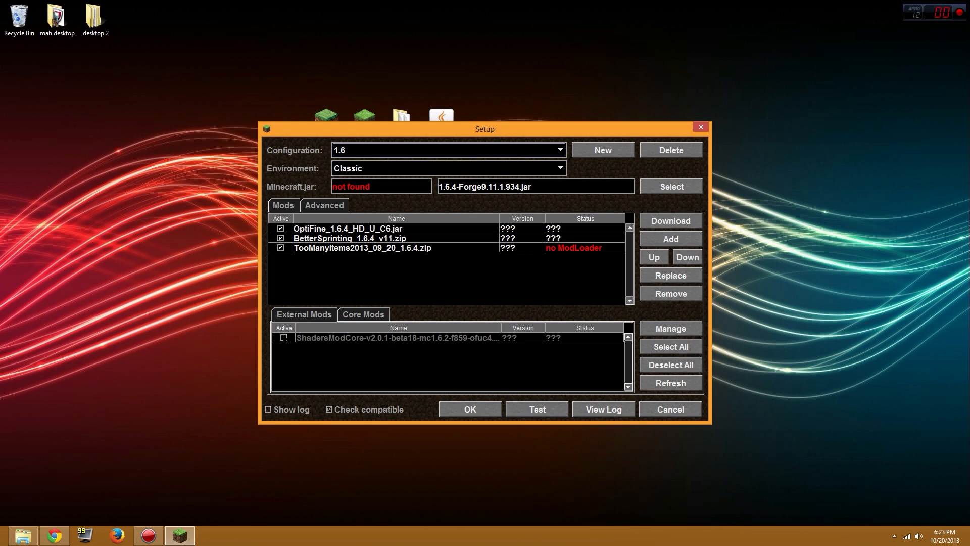
pyautogui.click(396, 337)
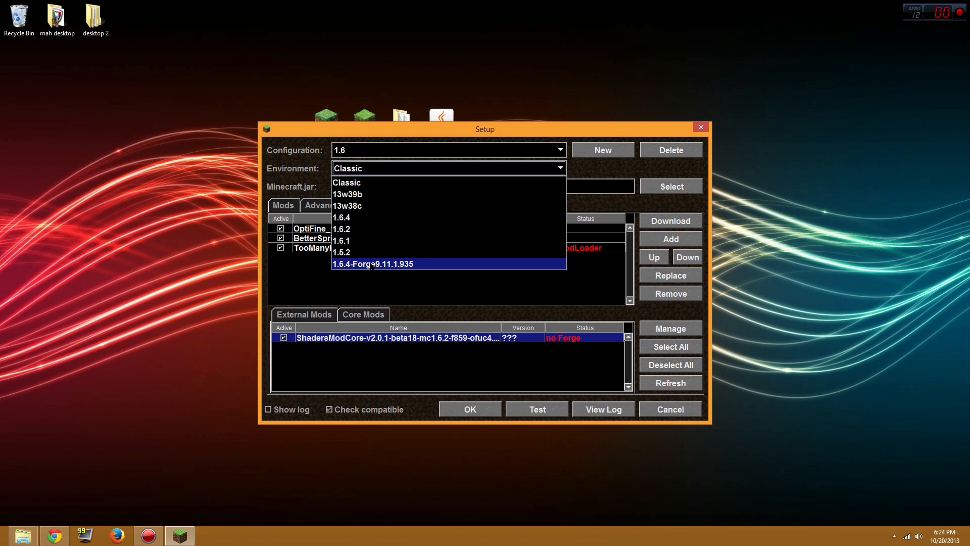
pyautogui.click(374, 263)
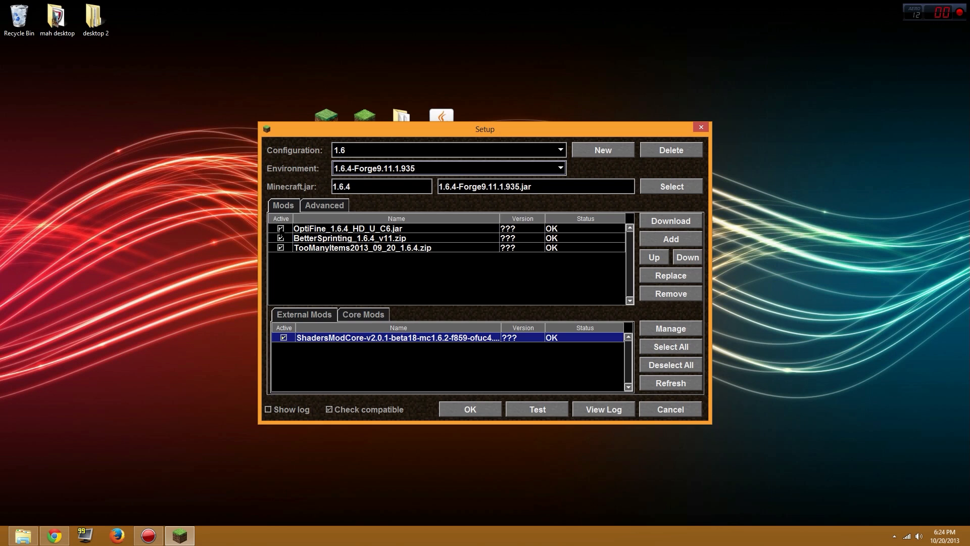
pyautogui.click(281, 228)
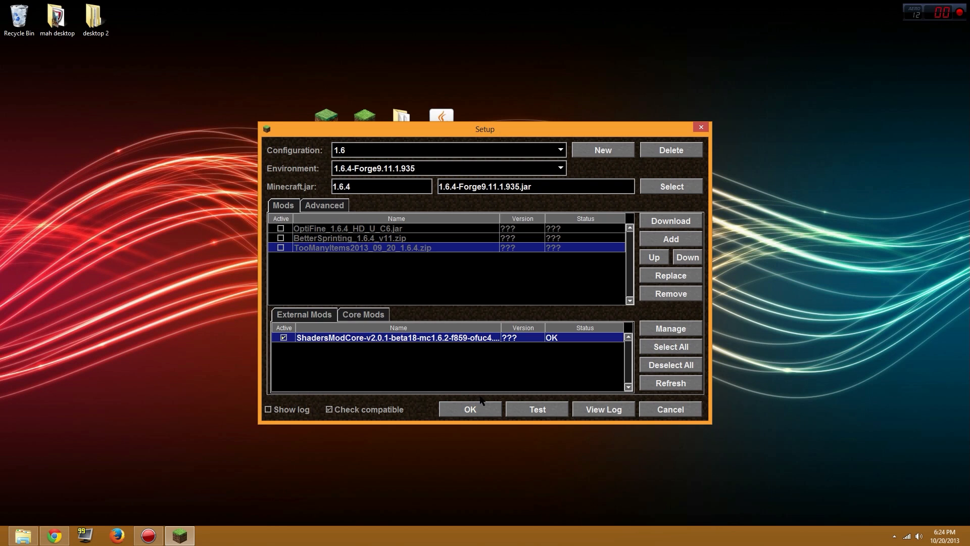
pyautogui.click(470, 409)
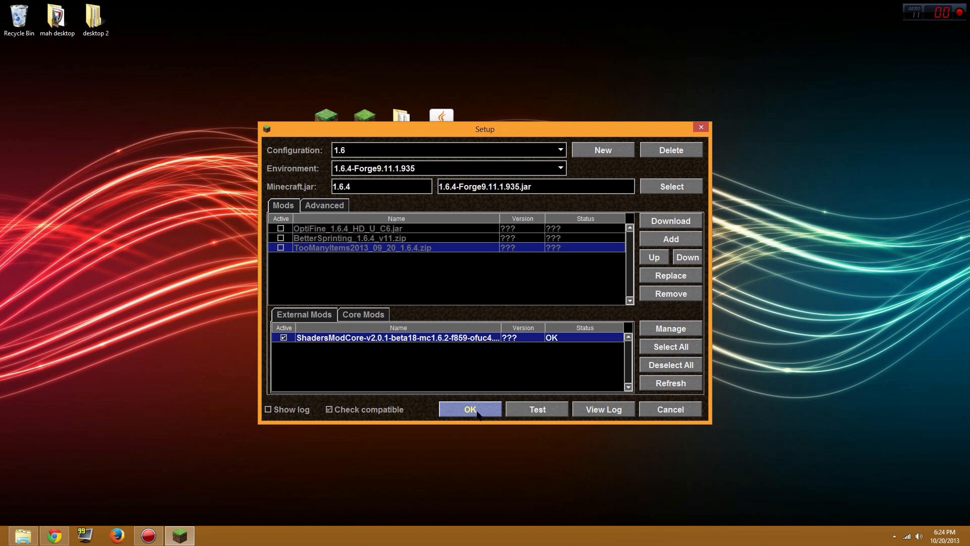
# Save the setup, verify the Advanced parameter -Dfml.ignorePatchDiscrepancies=true, and return to the launcher home.
pyautogui.click(469, 410)
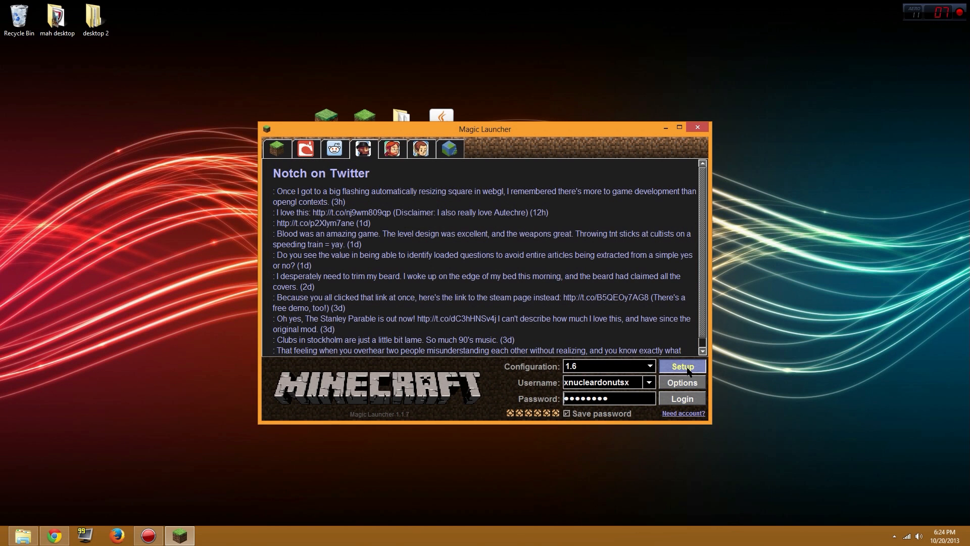
pyautogui.click(682, 366)
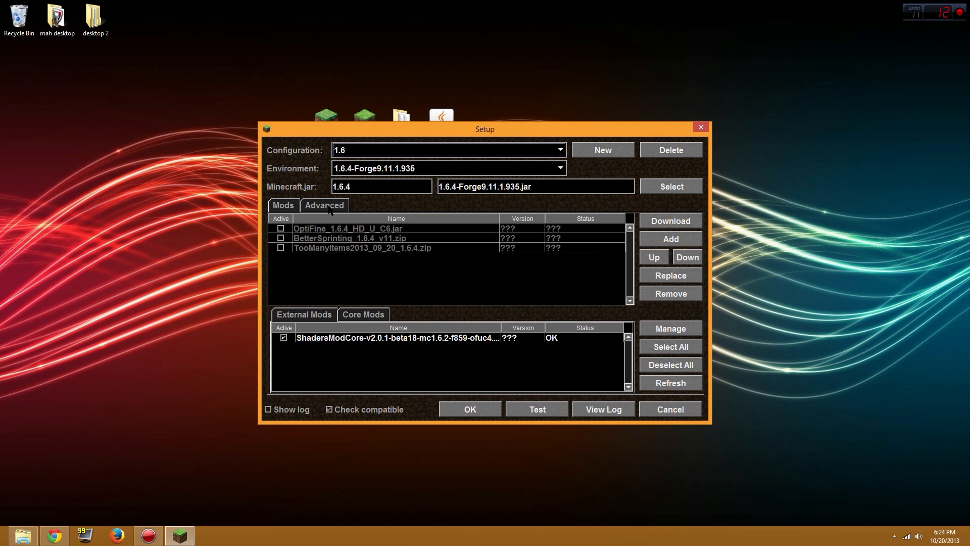
pyautogui.click(324, 205)
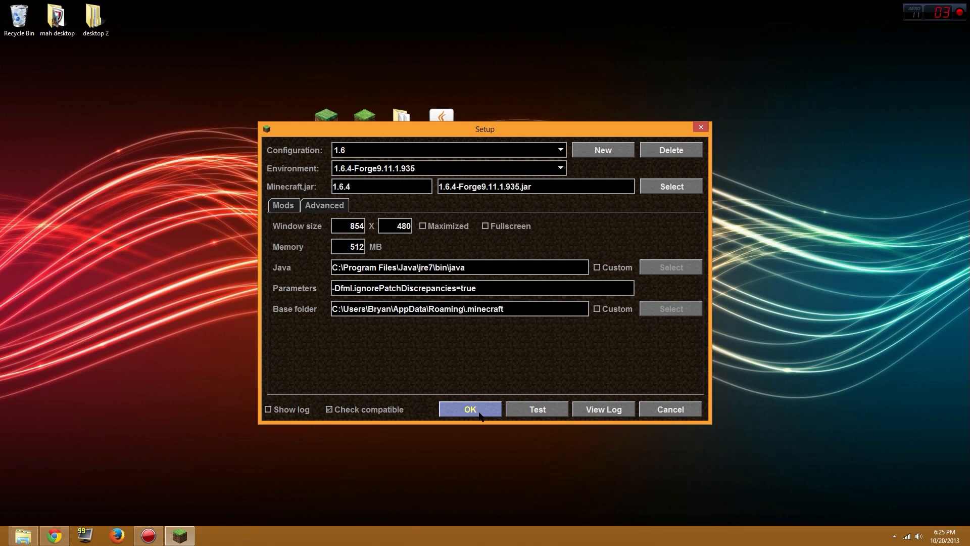
pyautogui.click(470, 409)
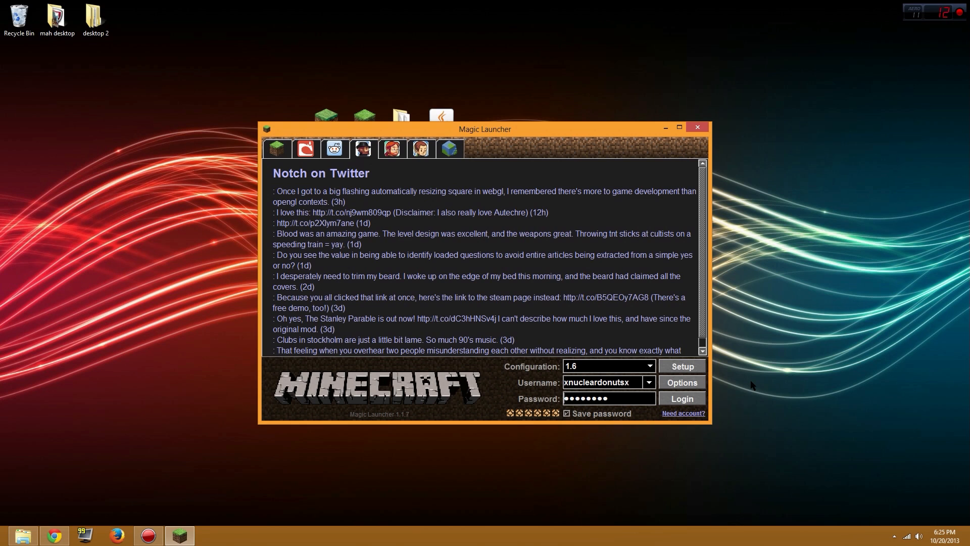
# Log in through Magic Launcher to start Minecraft 1.6.4 and show the Mod List with GLSL Shaders Mod.
pyautogui.click(605, 382)
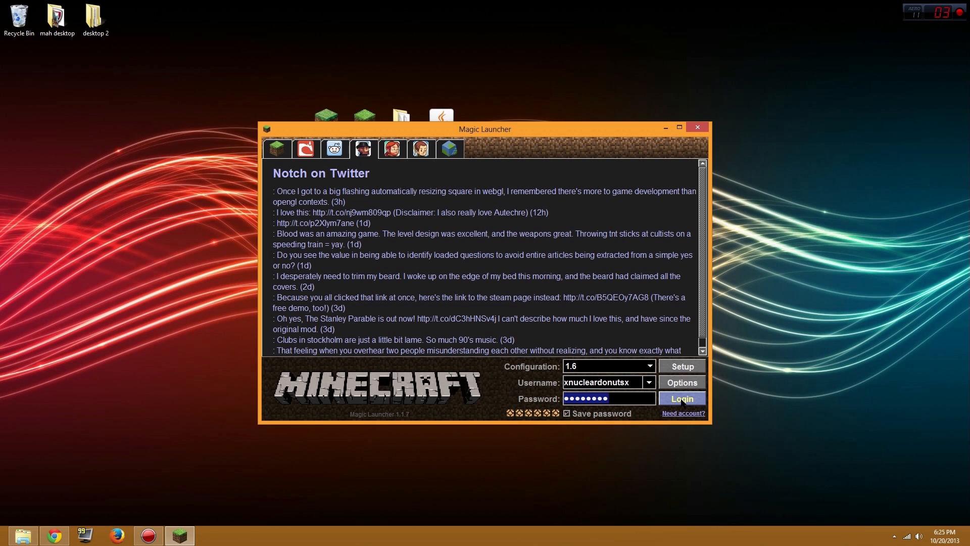
pyautogui.click(681, 398)
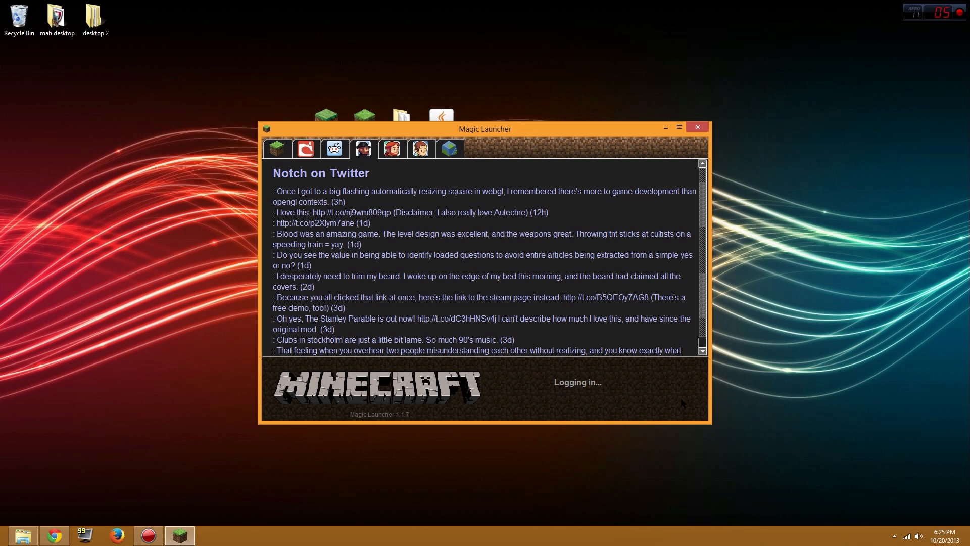
pyautogui.click(697, 127)
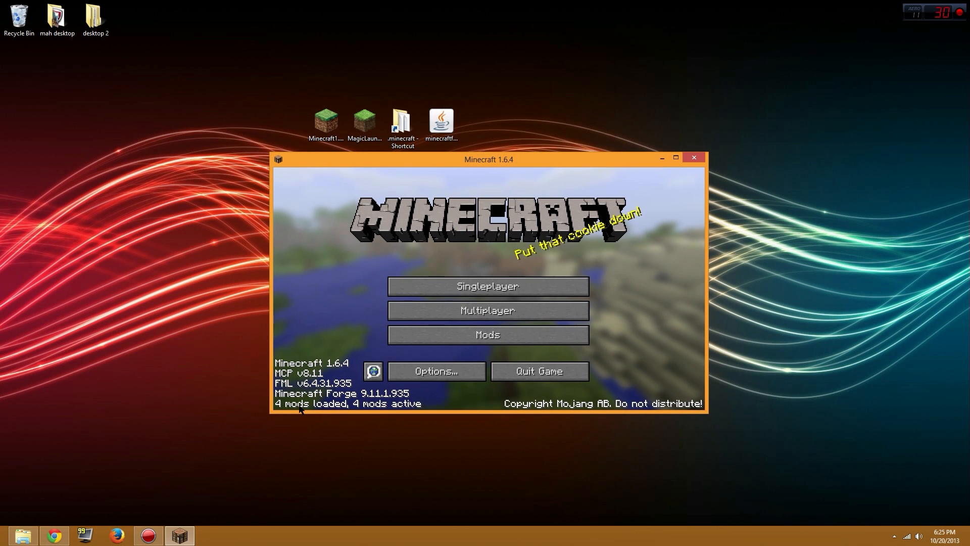
pyautogui.click(487, 335)
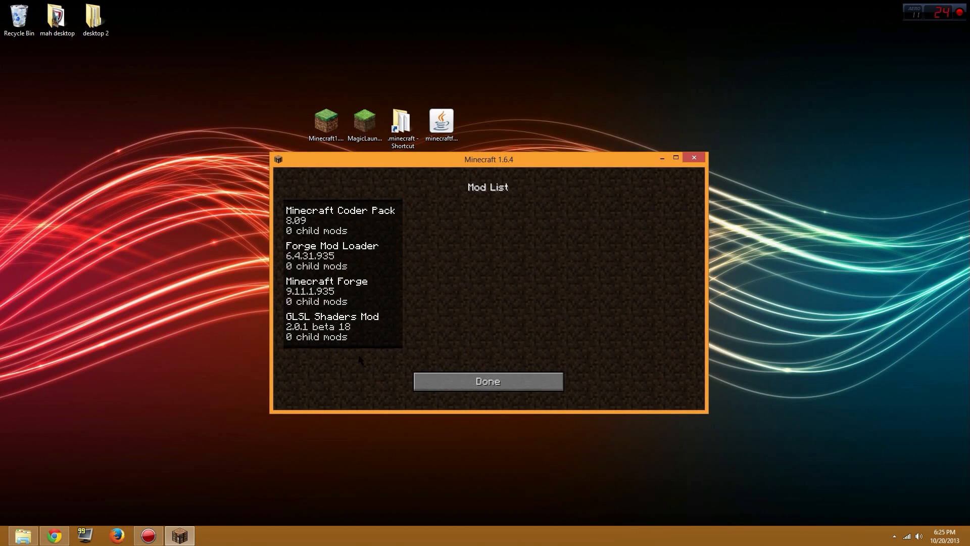
# View the GLSL Shaders Mod details and keep the Default resource pack selected.
pyautogui.click(333, 327)
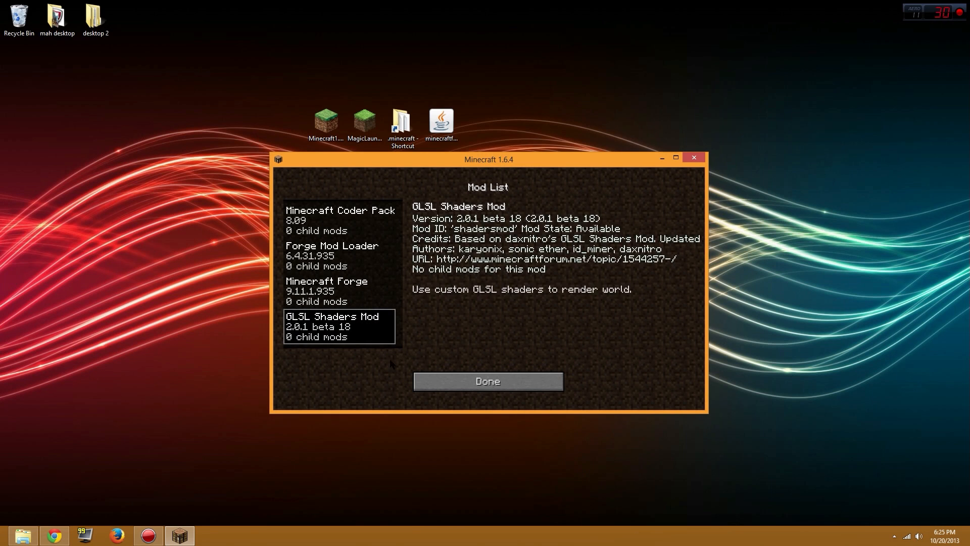
pyautogui.click(488, 381)
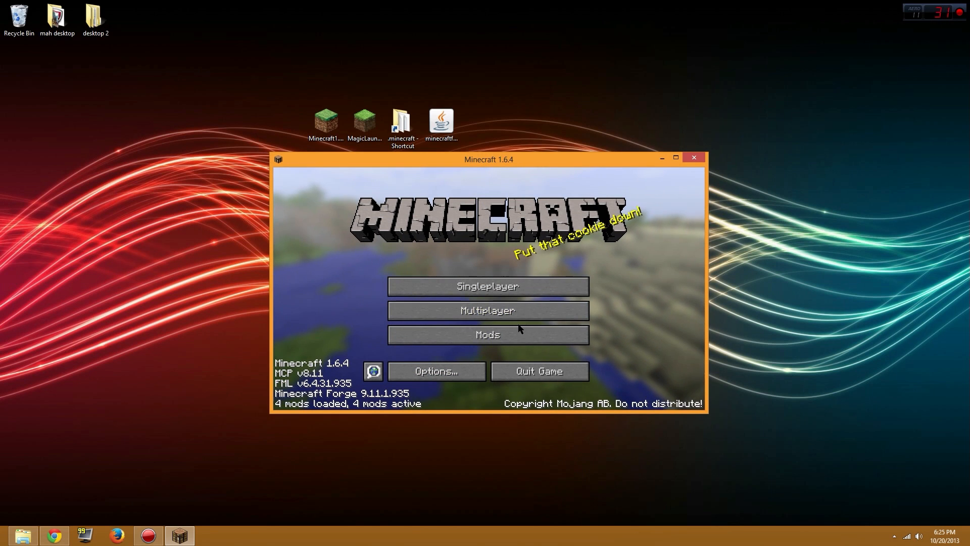
pyautogui.click(487, 286)
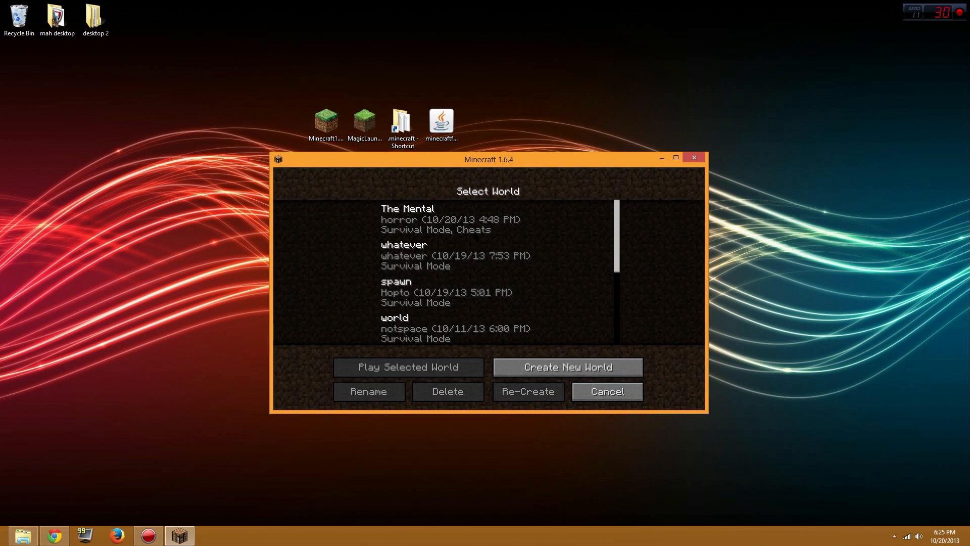
pyautogui.click(606, 390)
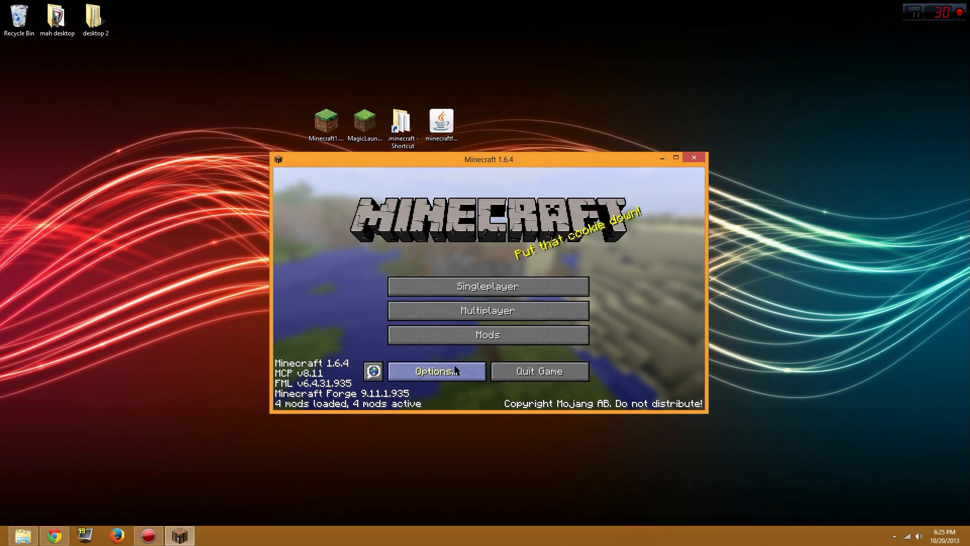
pyautogui.click(435, 371)
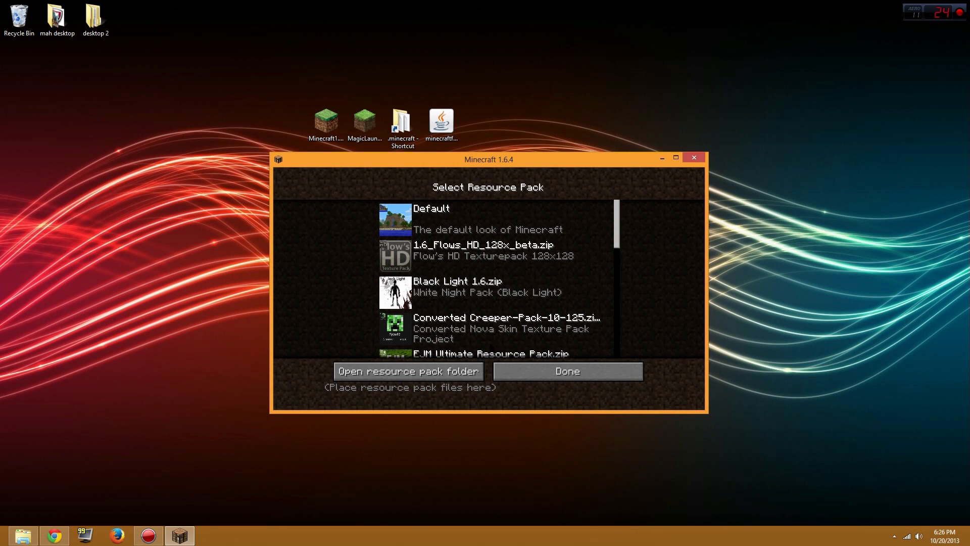
pyautogui.click(487, 219)
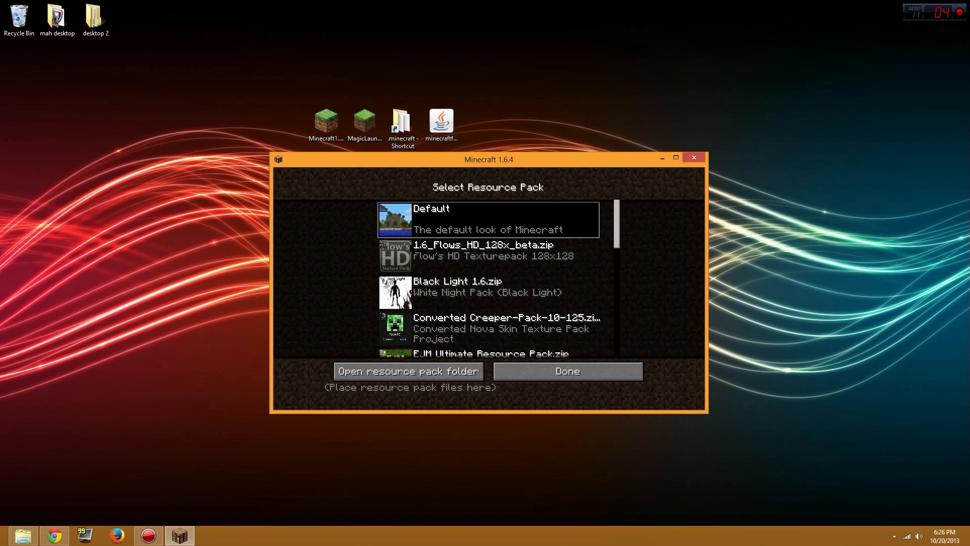
pyautogui.click(566, 371)
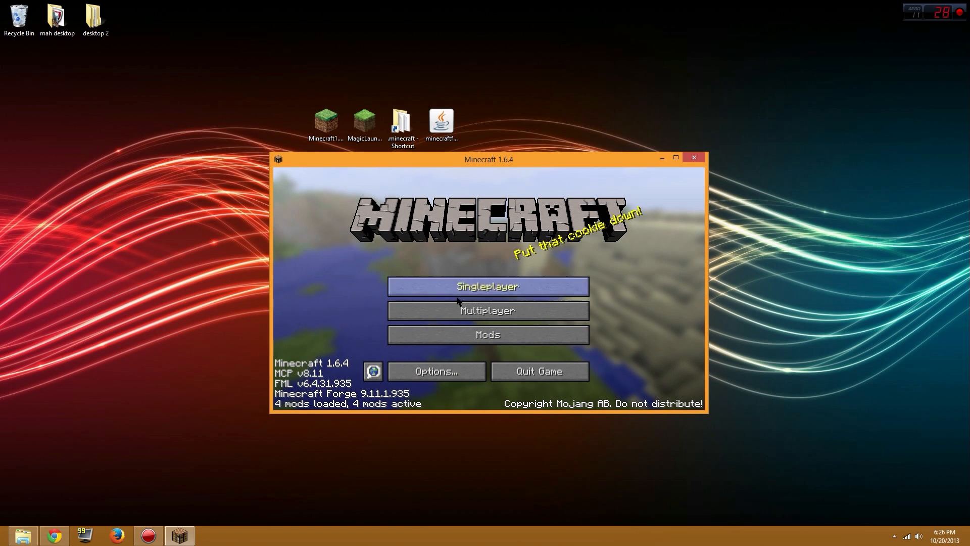
# Play the saved jungle world, accepting the Forge ID mismatch warning.
pyautogui.click(487, 286)
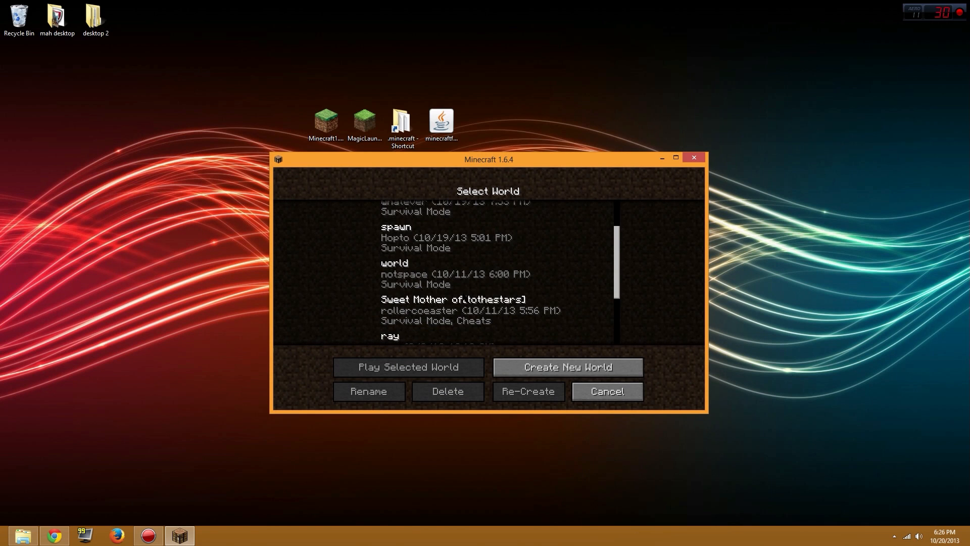
pyautogui.click(488, 255)
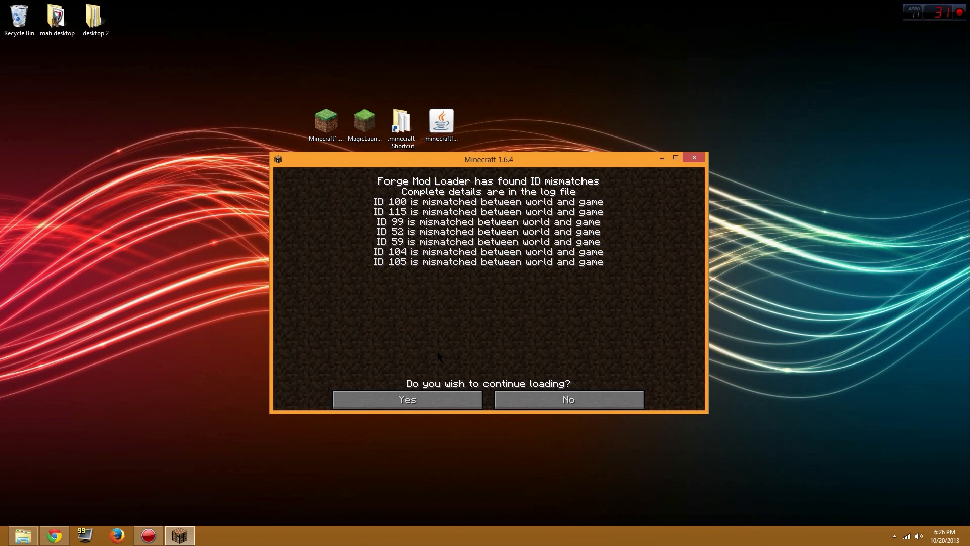
pyautogui.click(406, 399)
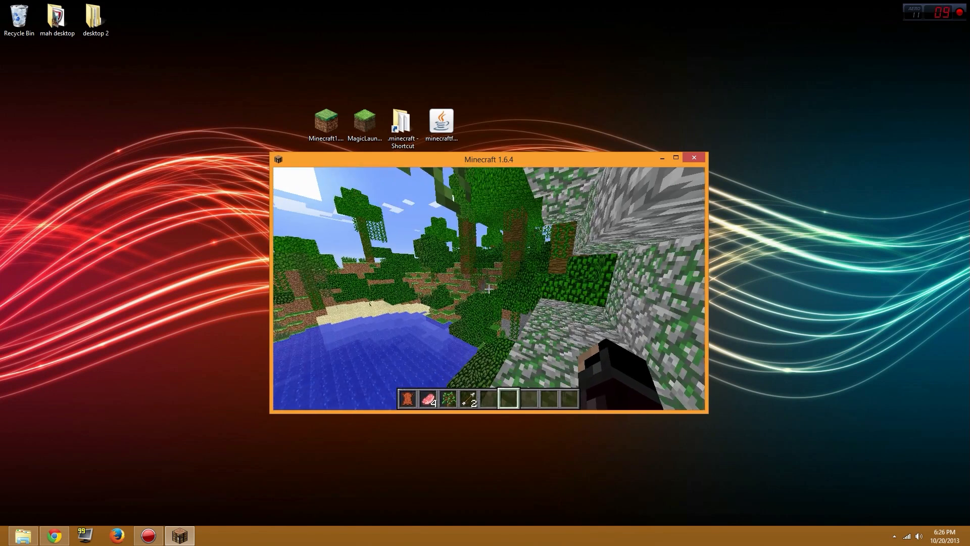
# Visit Options > Shaders to initialize shaders, then return to the game with the creative inventory showing.
pyautogui.press('Escape')
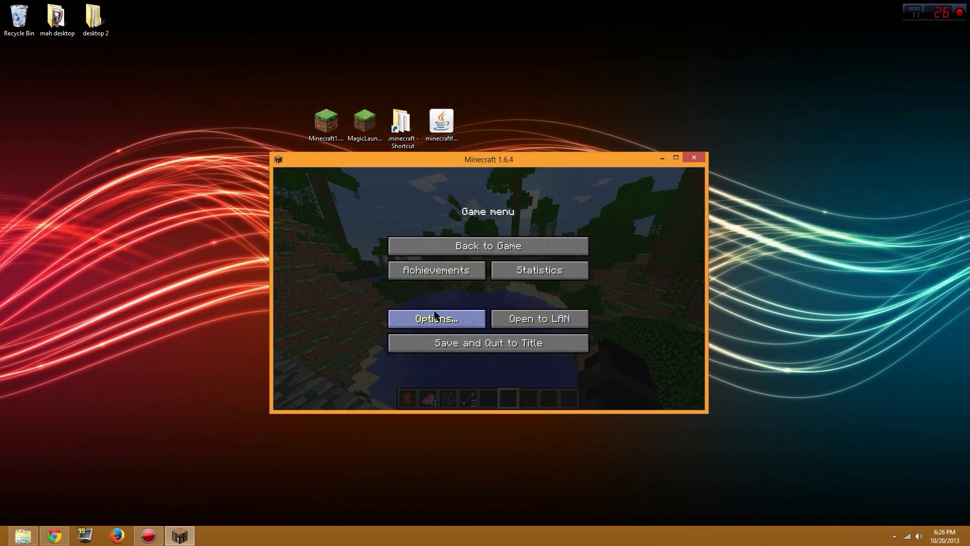
pyautogui.click(435, 319)
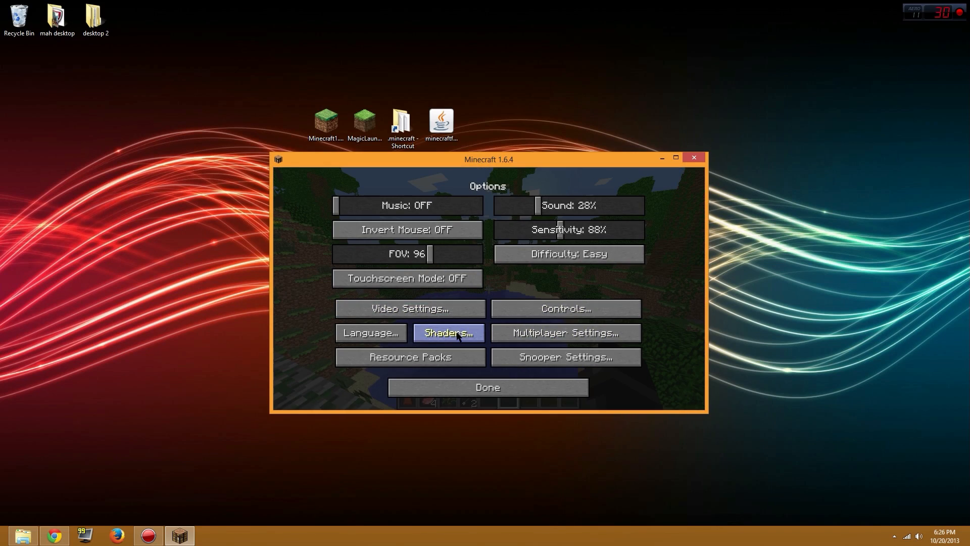
pyautogui.click(448, 333)
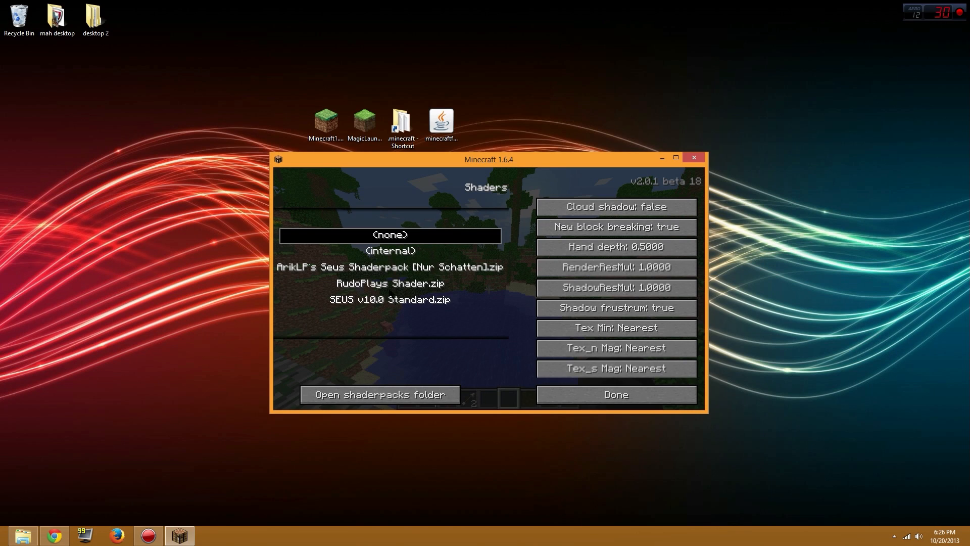
pyautogui.click(390, 283)
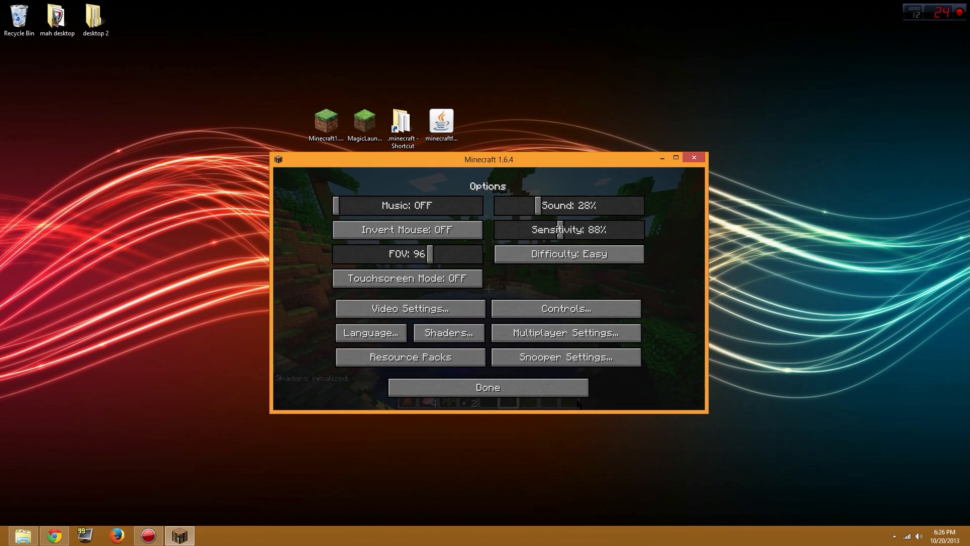
pyautogui.click(487, 387)
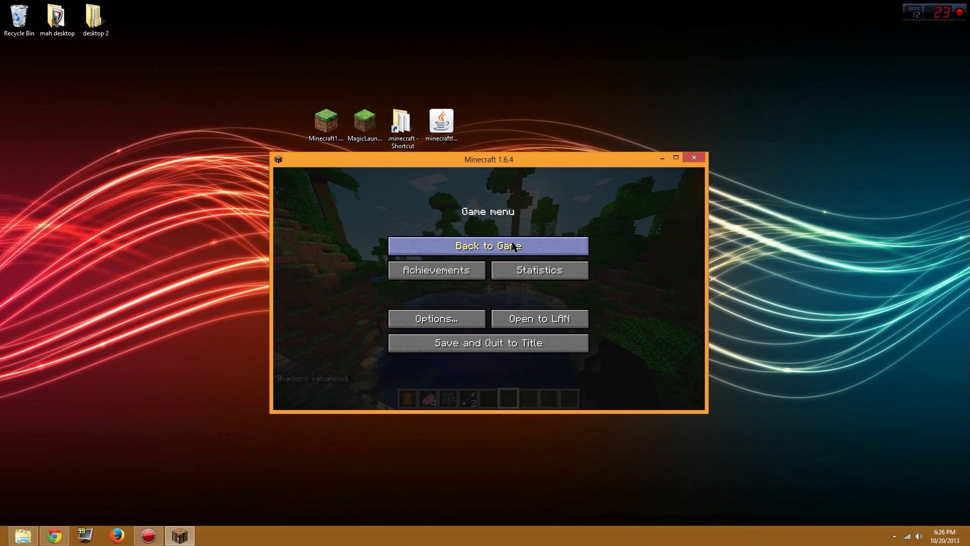
pyautogui.click(487, 245)
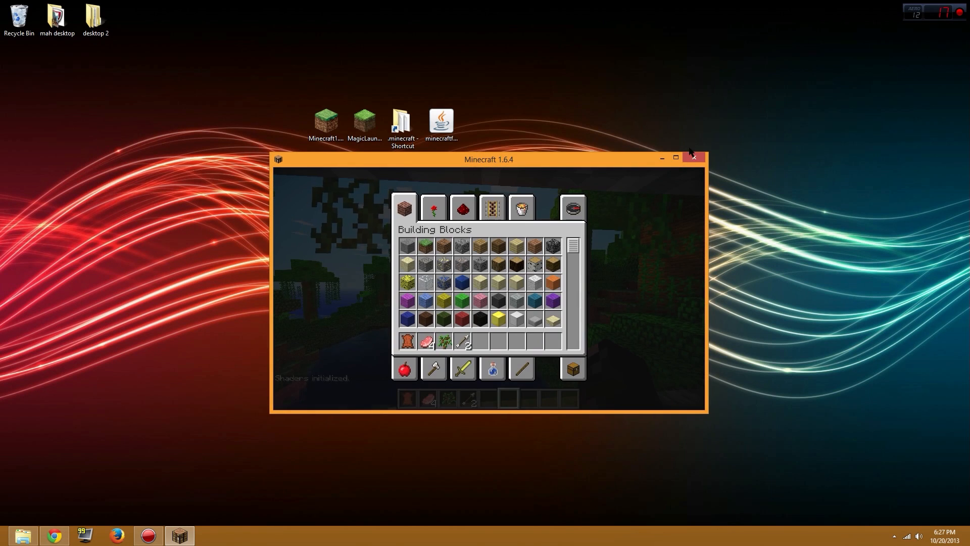
# Maximize the Minecraft window so the jungle lake fills the whole screen.
pyautogui.click(676, 157)
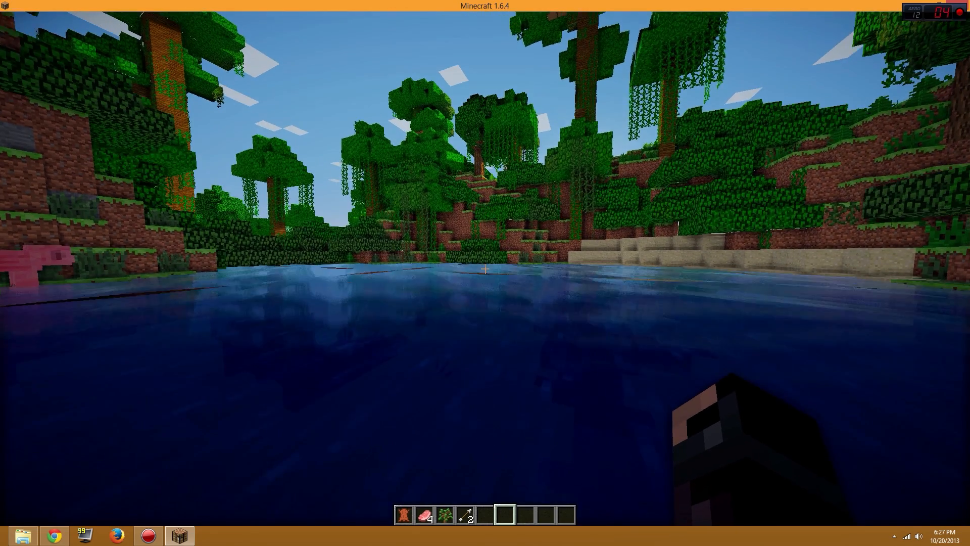
# Select ArikLP's Seus Shaderpack [Nur Schatten] in the Shaders options and resume play in the jungle.
pyautogui.press('Escape')
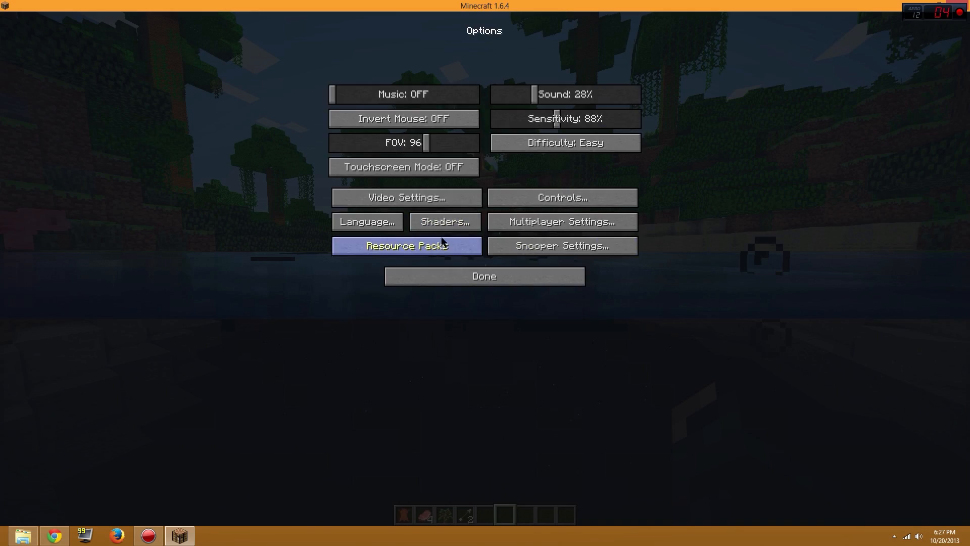
pyautogui.click(444, 222)
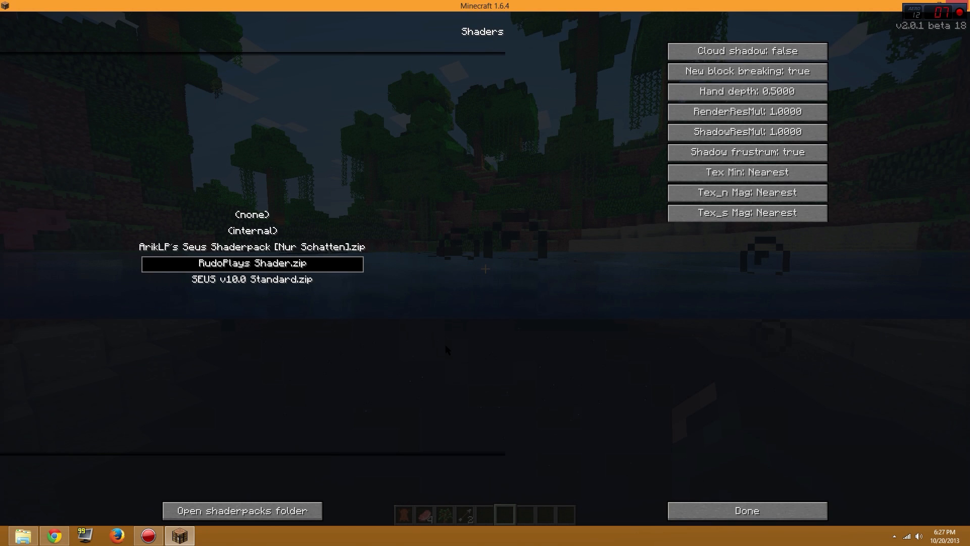
pyautogui.moveTo(499, 349)
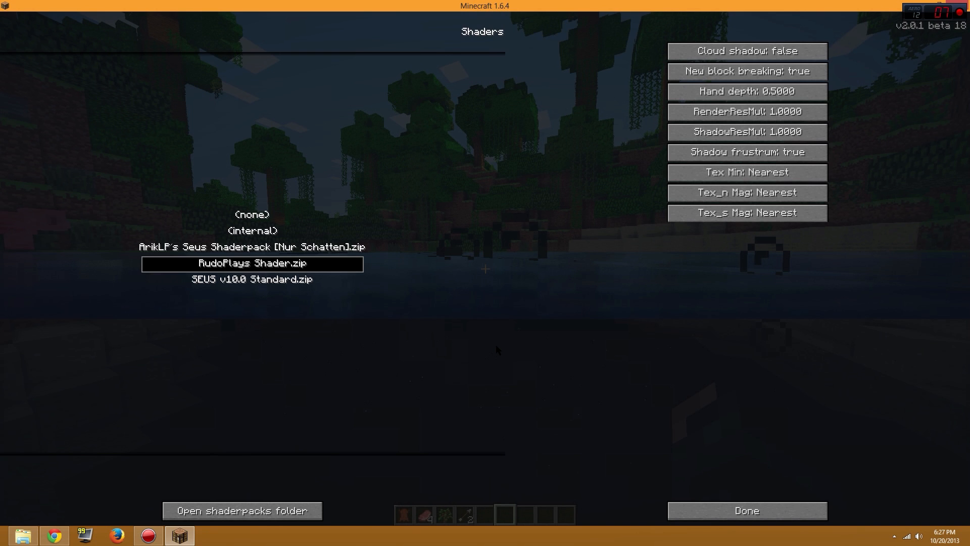
pyautogui.click(252, 231)
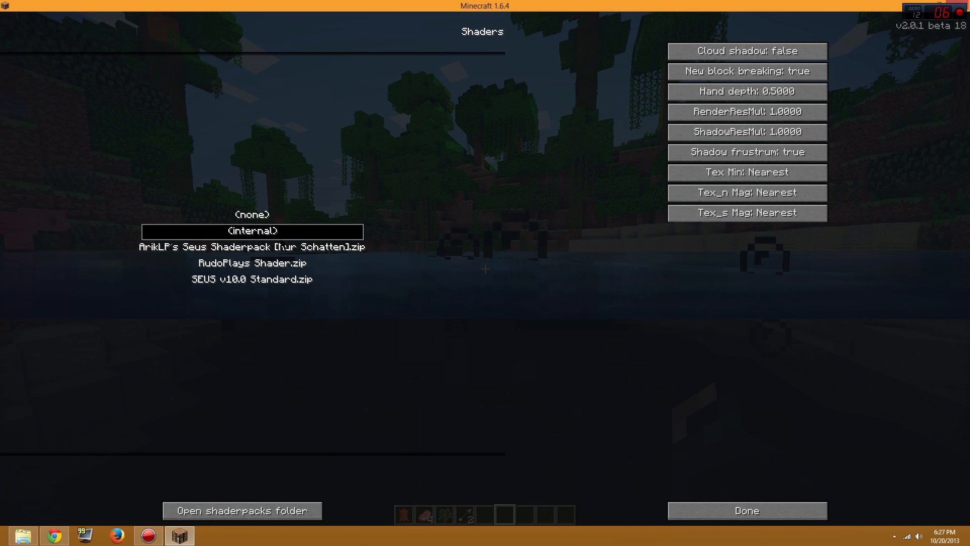
pyautogui.click(251, 246)
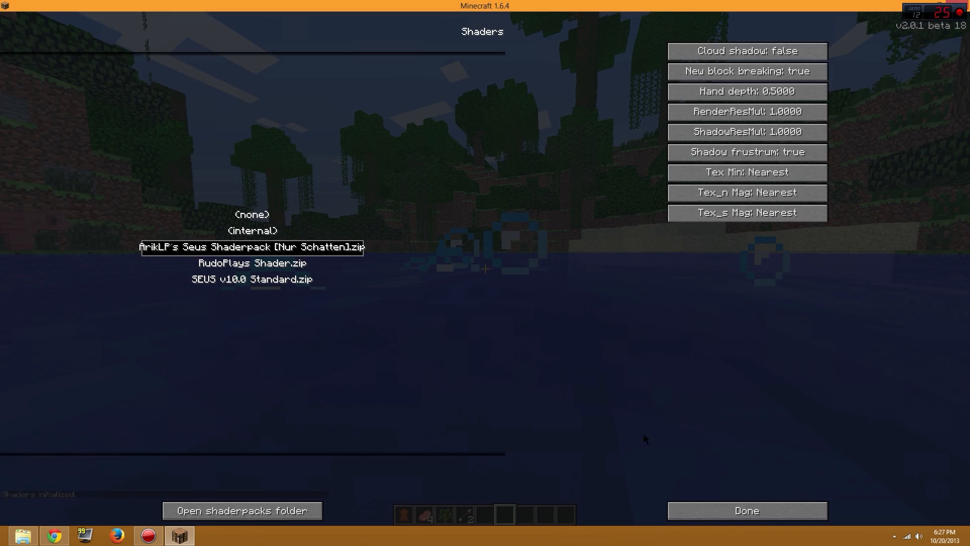
pyautogui.click(745, 510)
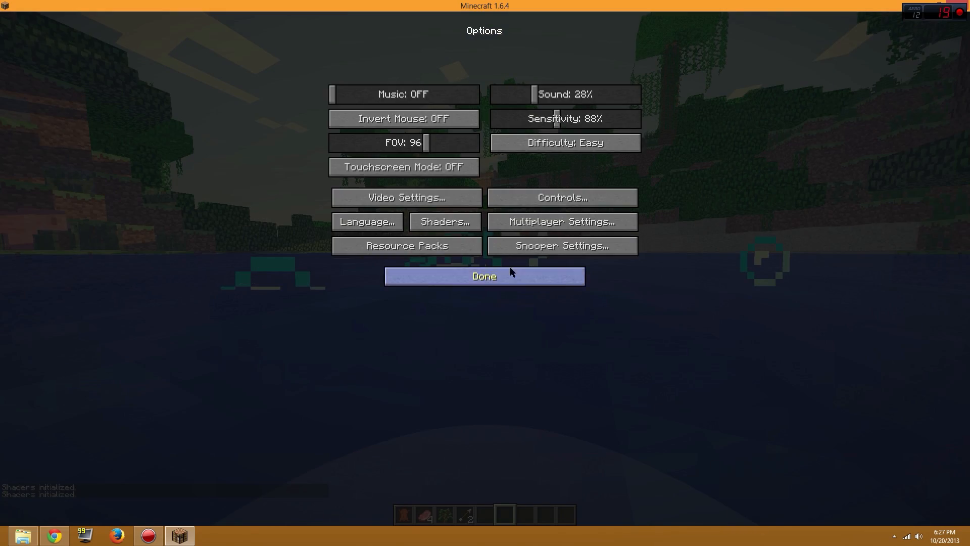
pyautogui.click(484, 276)
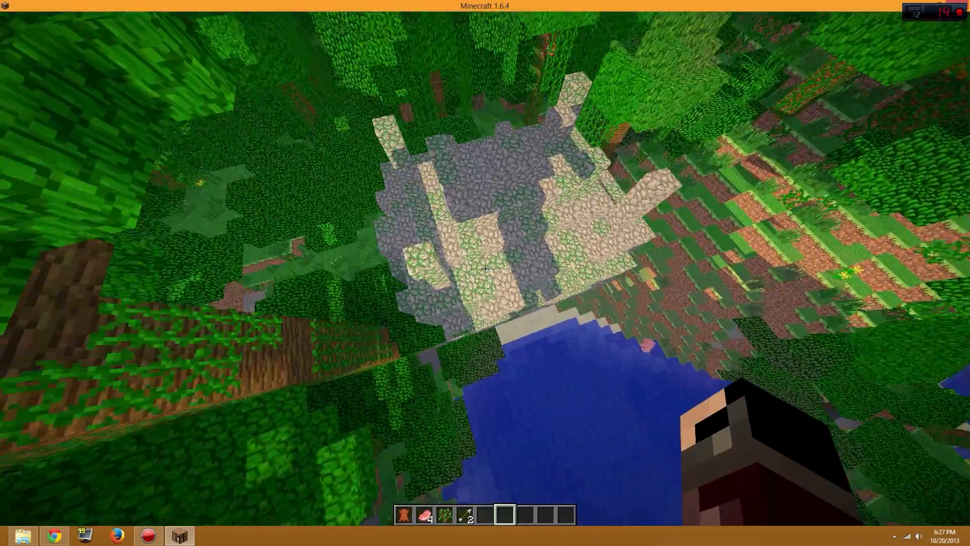
pyautogui.moveTo(485, 271)
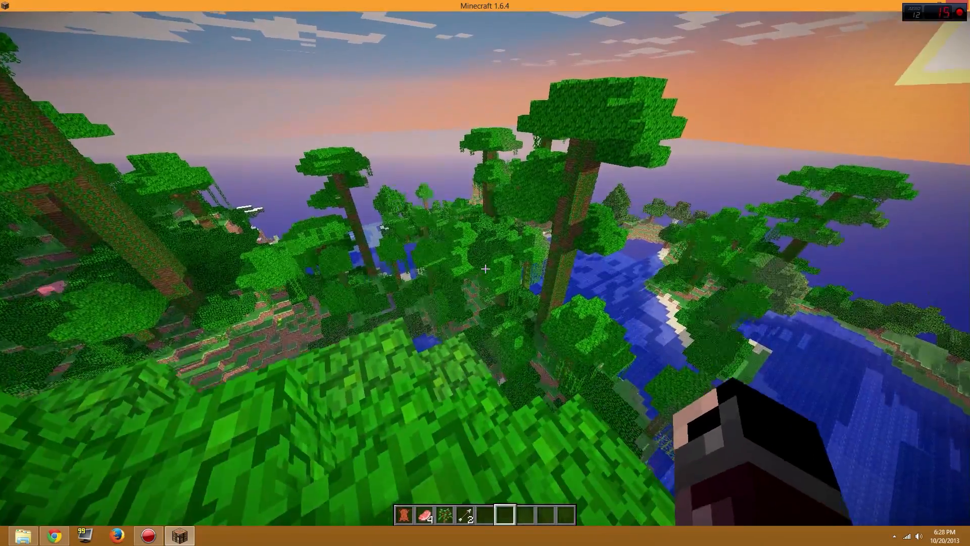
pyautogui.moveTo(485, 269)
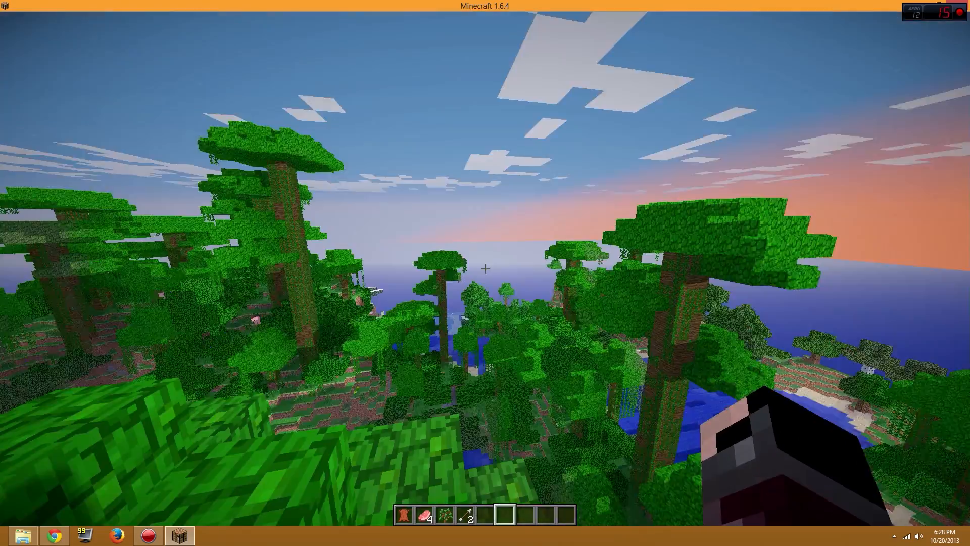
pyautogui.moveTo(485, 269)
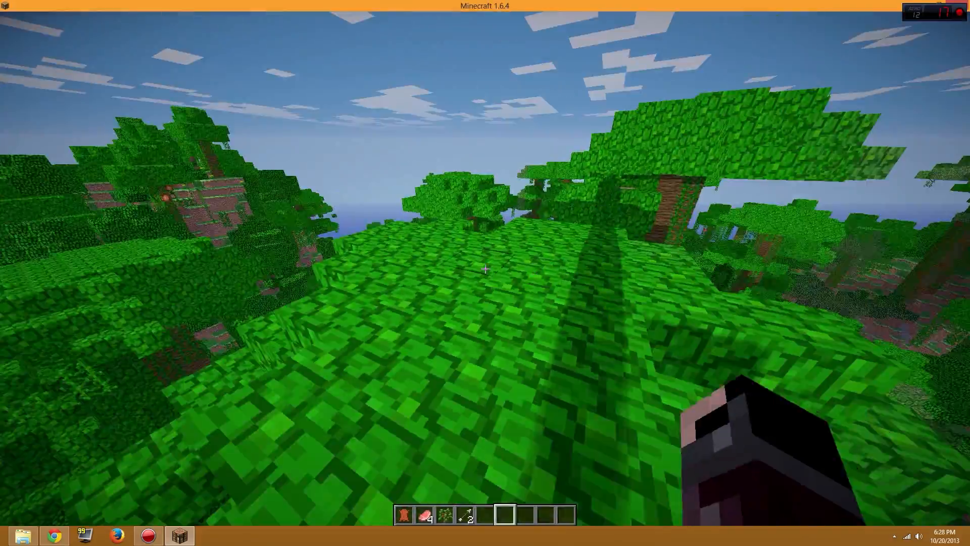